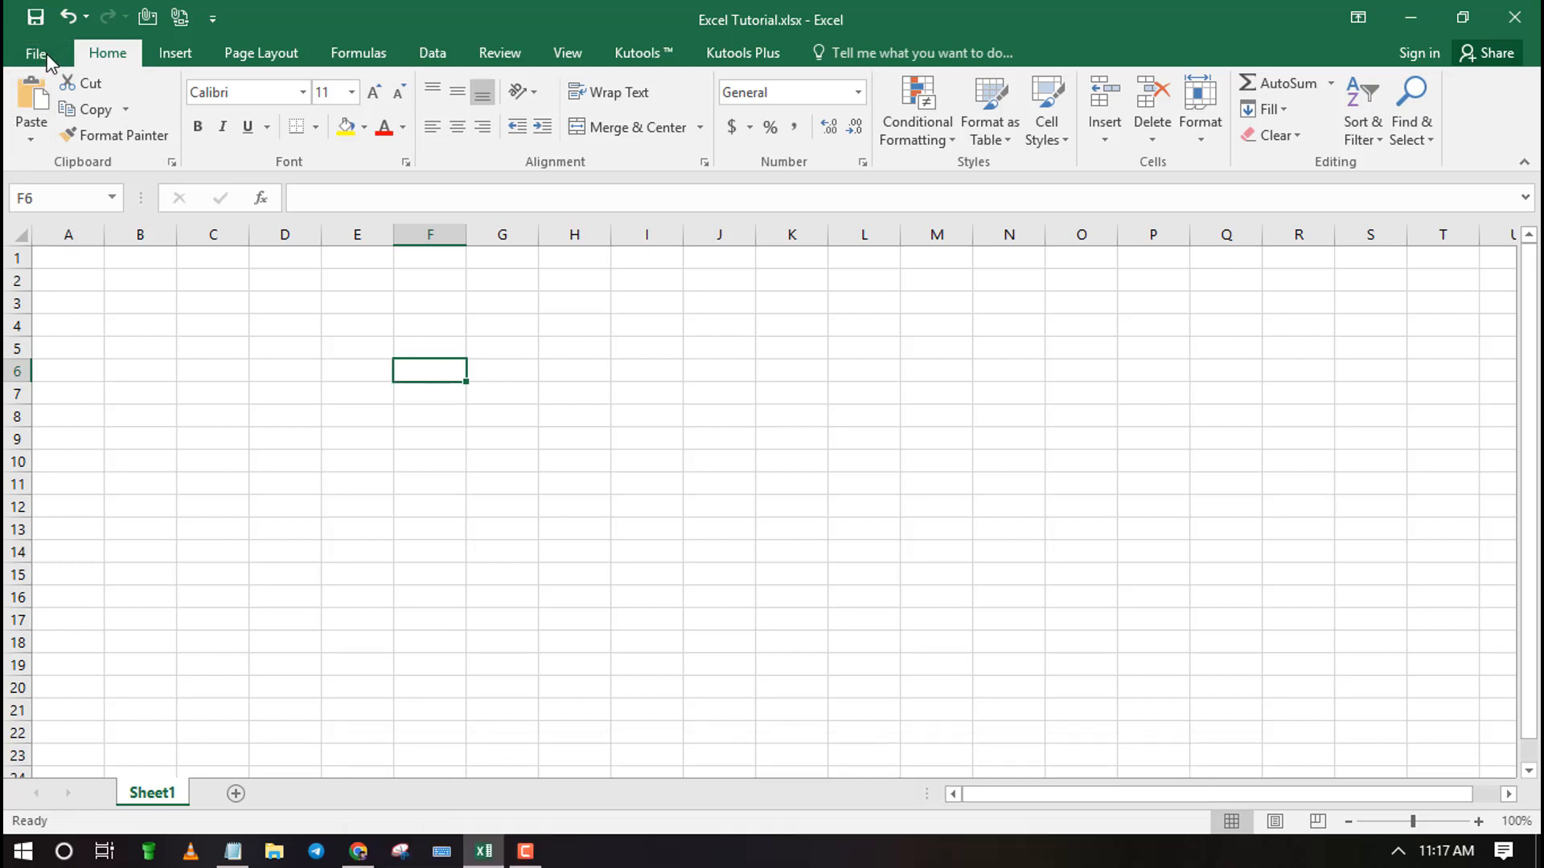
Open Excel Options from the File backstage menu.
click(35, 53)
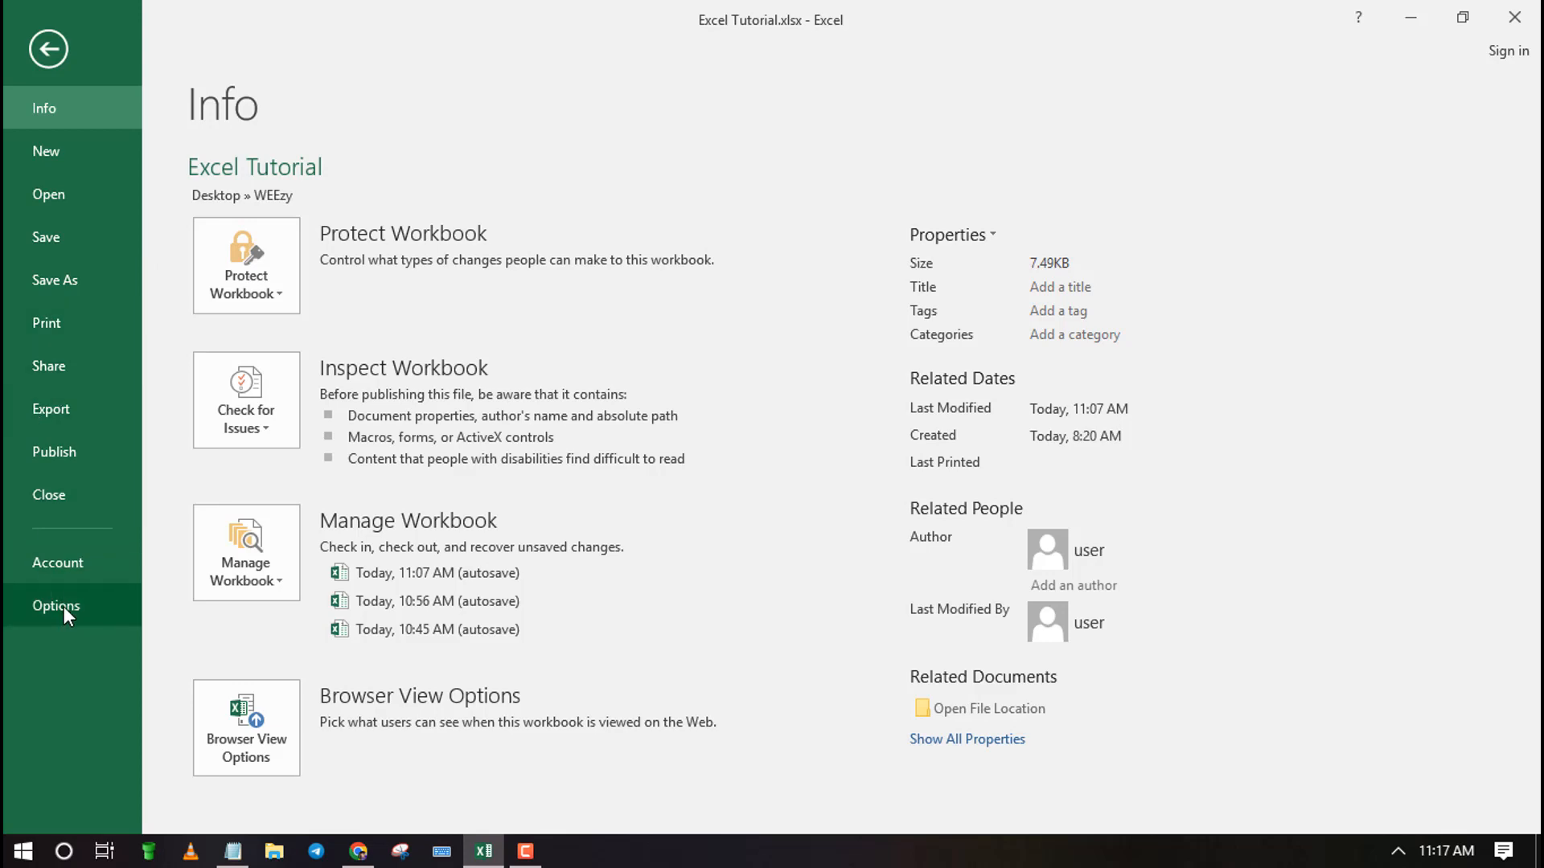
click(56, 605)
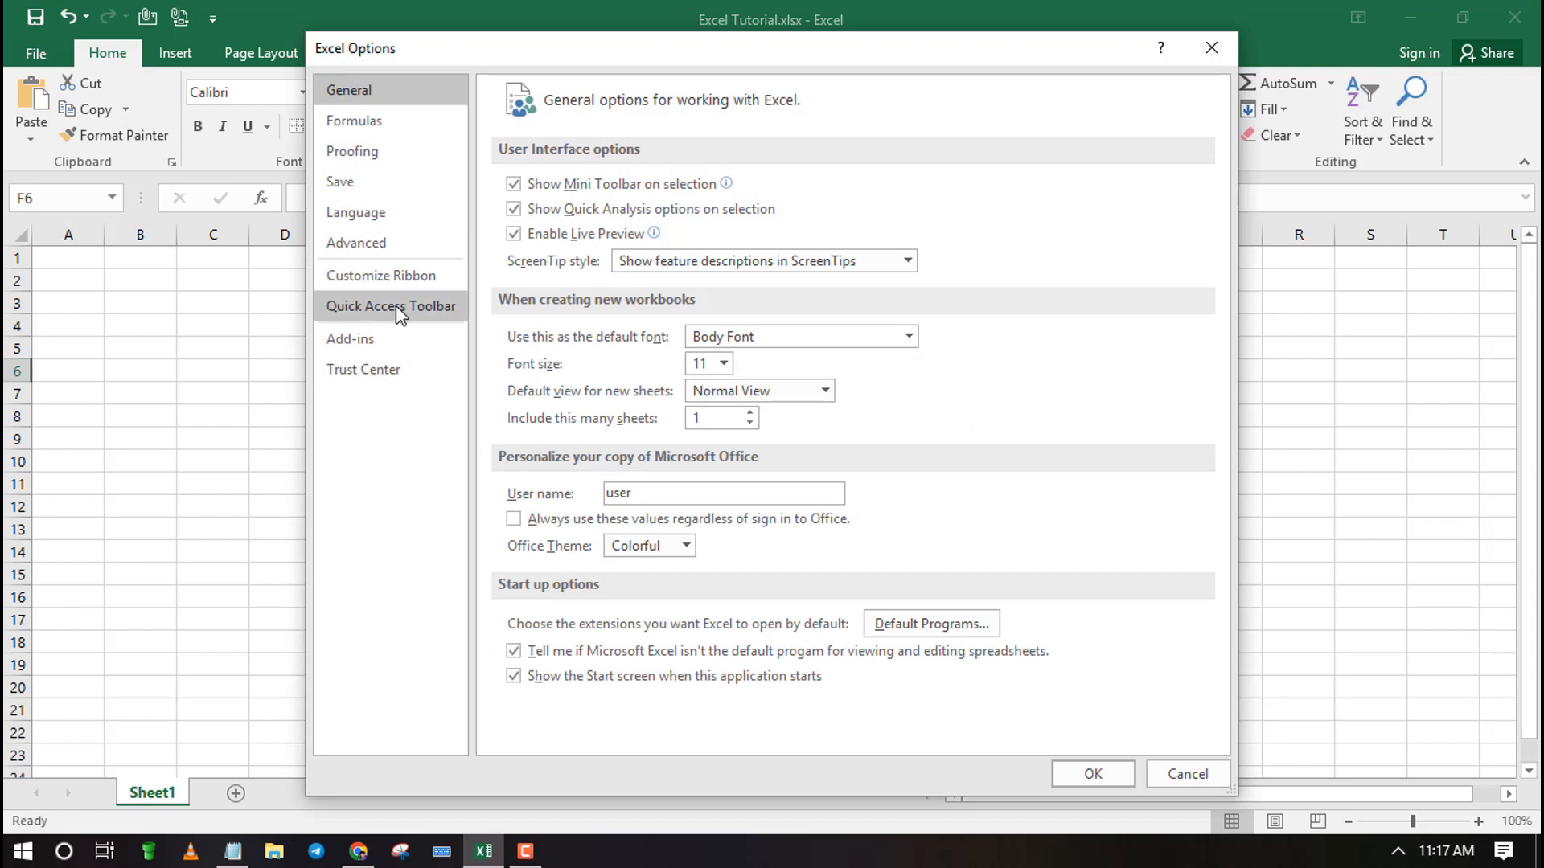
On the Quick Access Toolbar page, list All Commands and scroll to the D entries.
click(389, 307)
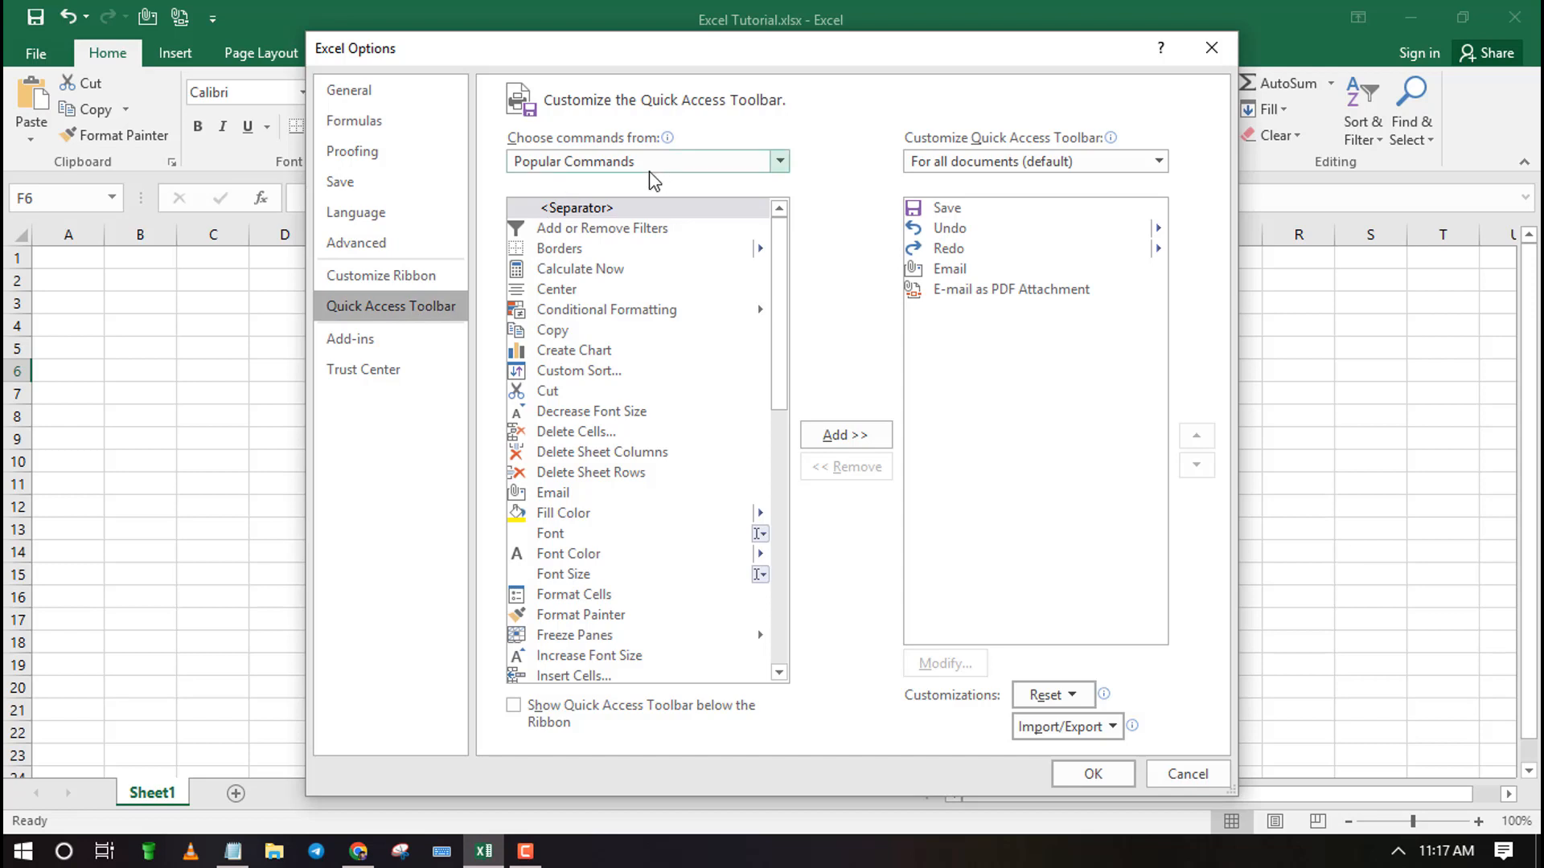
click(778, 161)
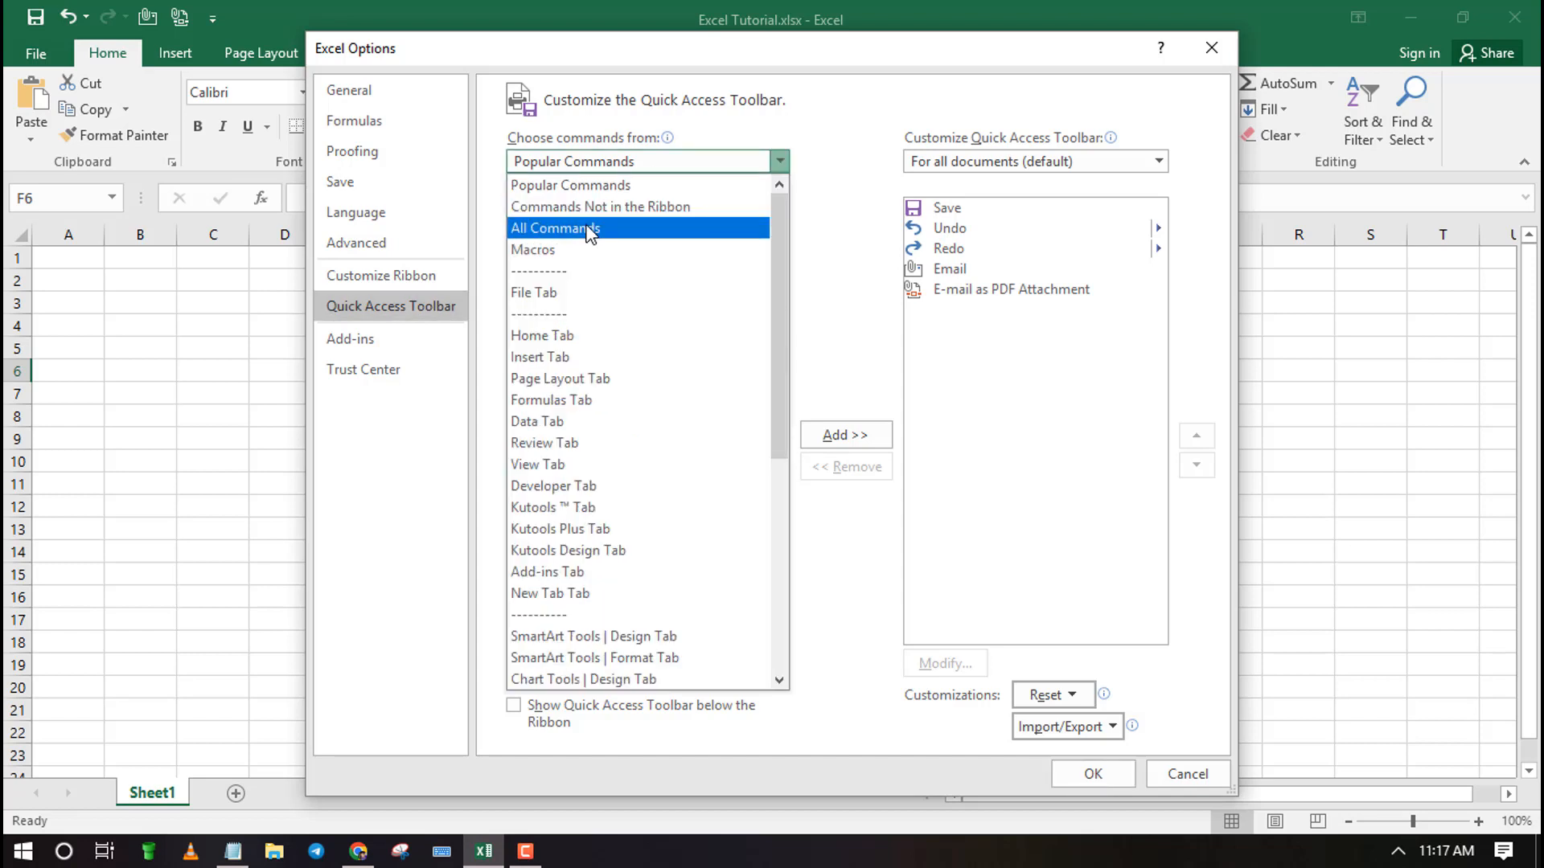
click(555, 228)
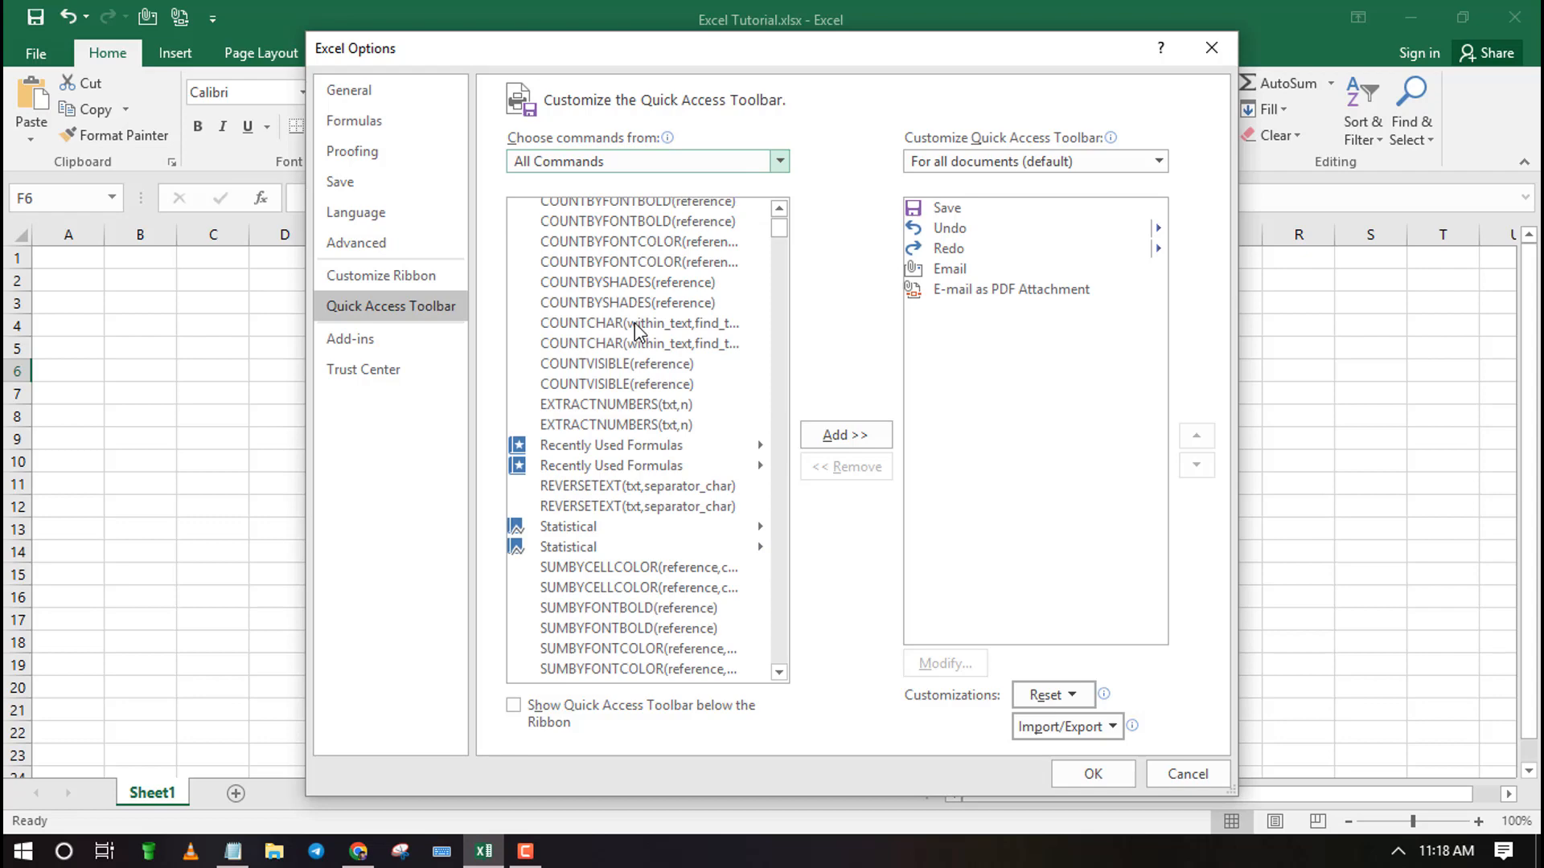
scroll(down, 3)
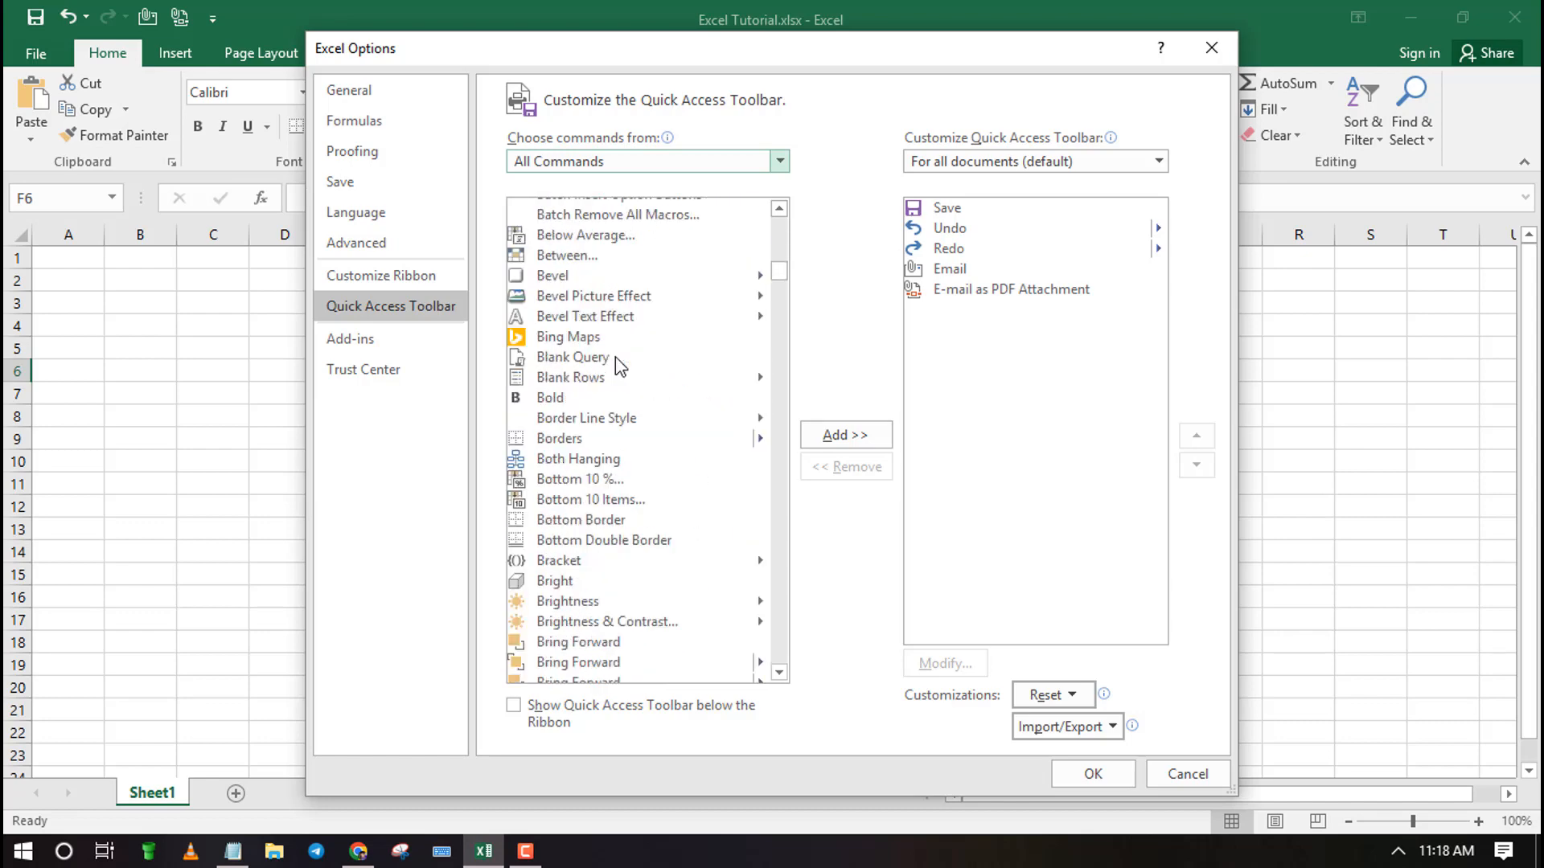
scroll(down, 3)
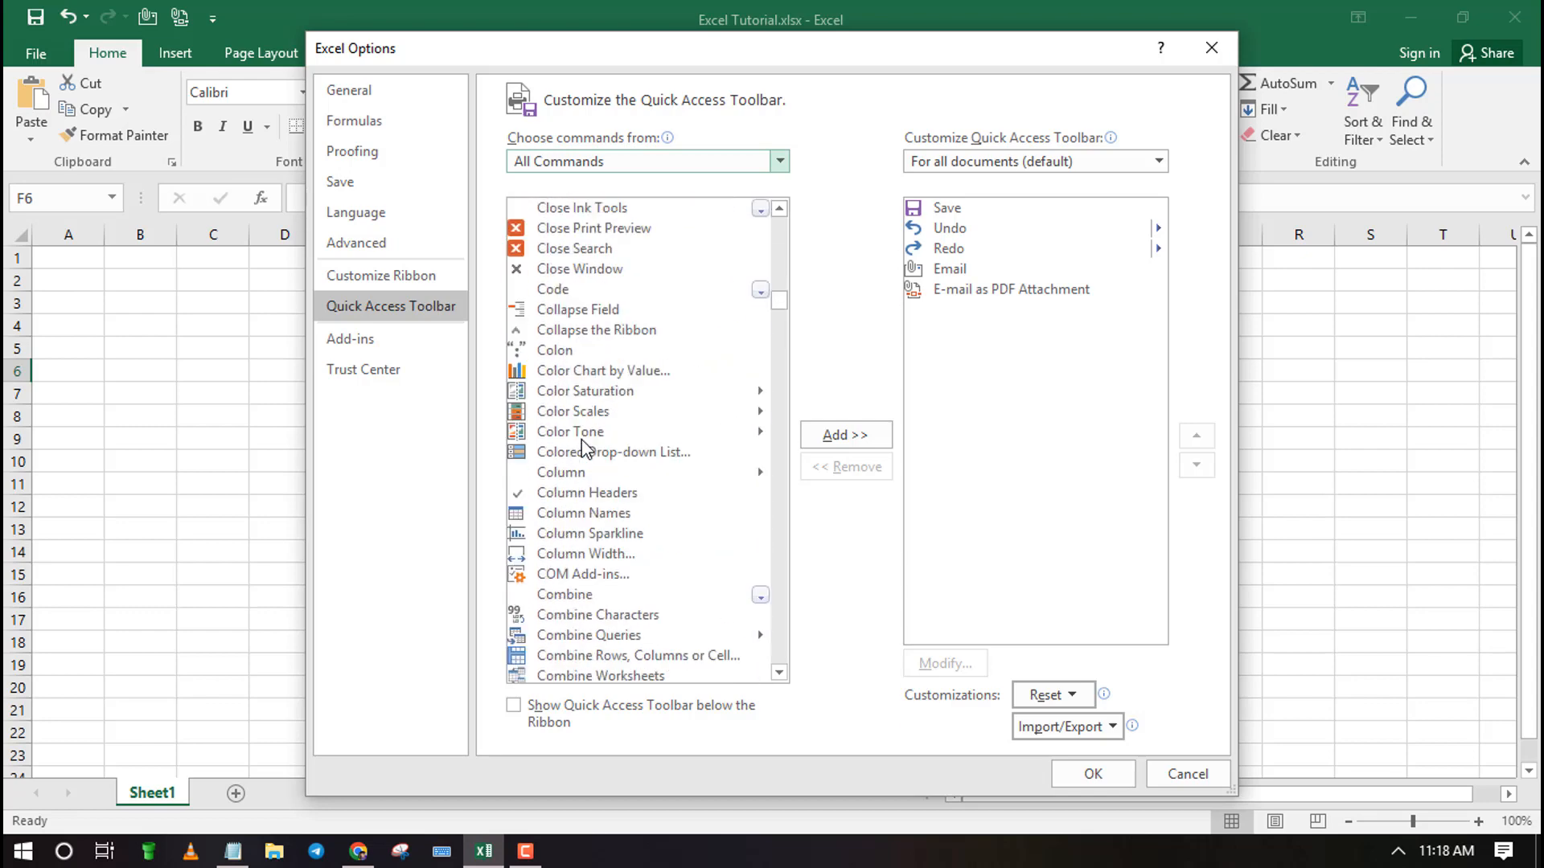
scroll(down, 3)
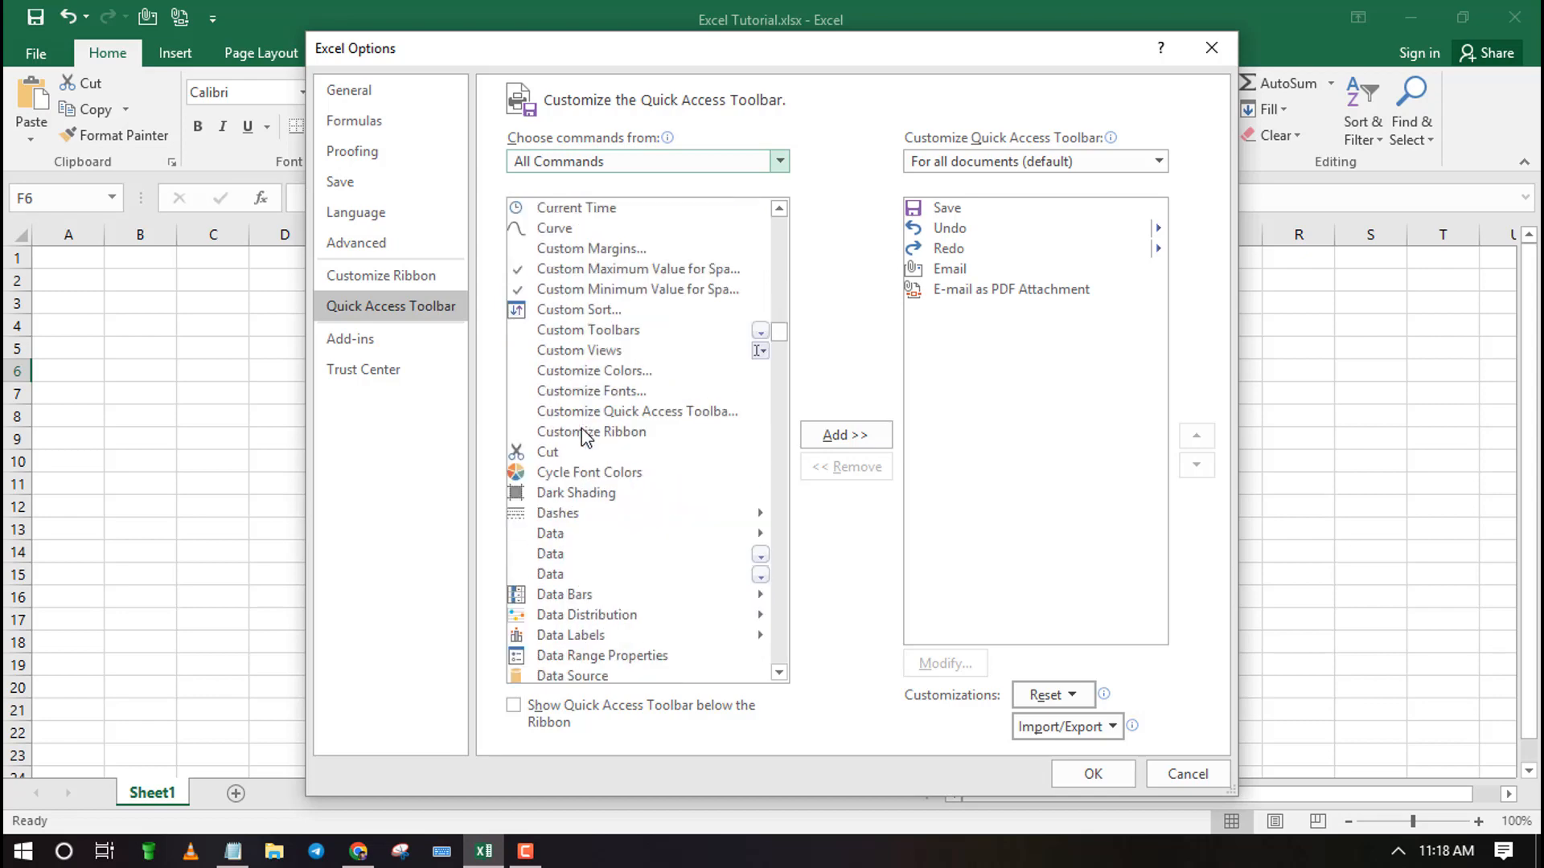
scroll(down, 3)
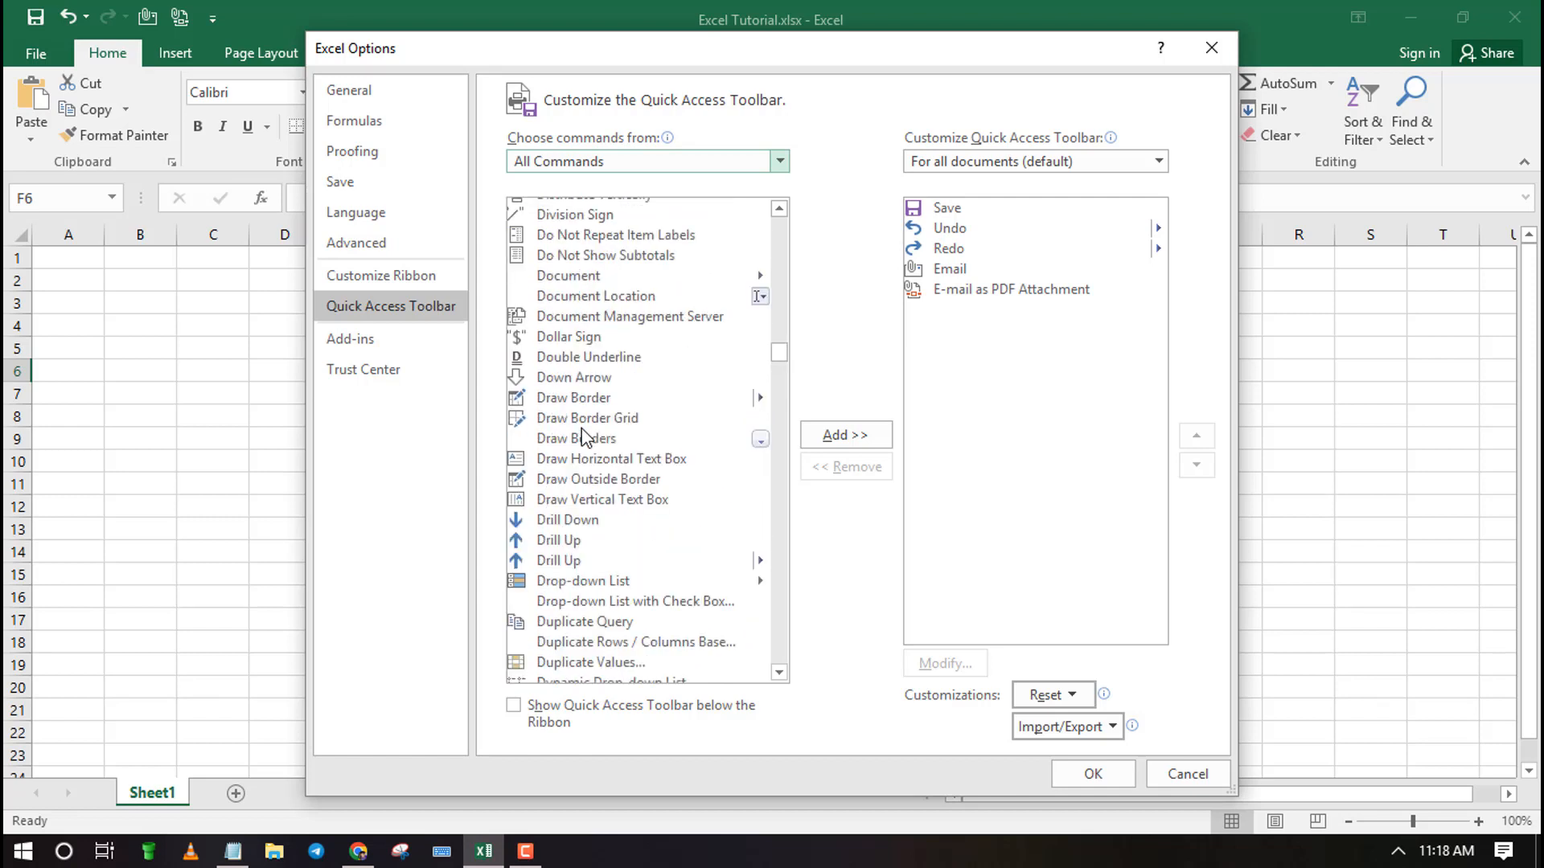
Add Document Location to the Quick Access Toolbar and confirm with OK.
click(595, 295)
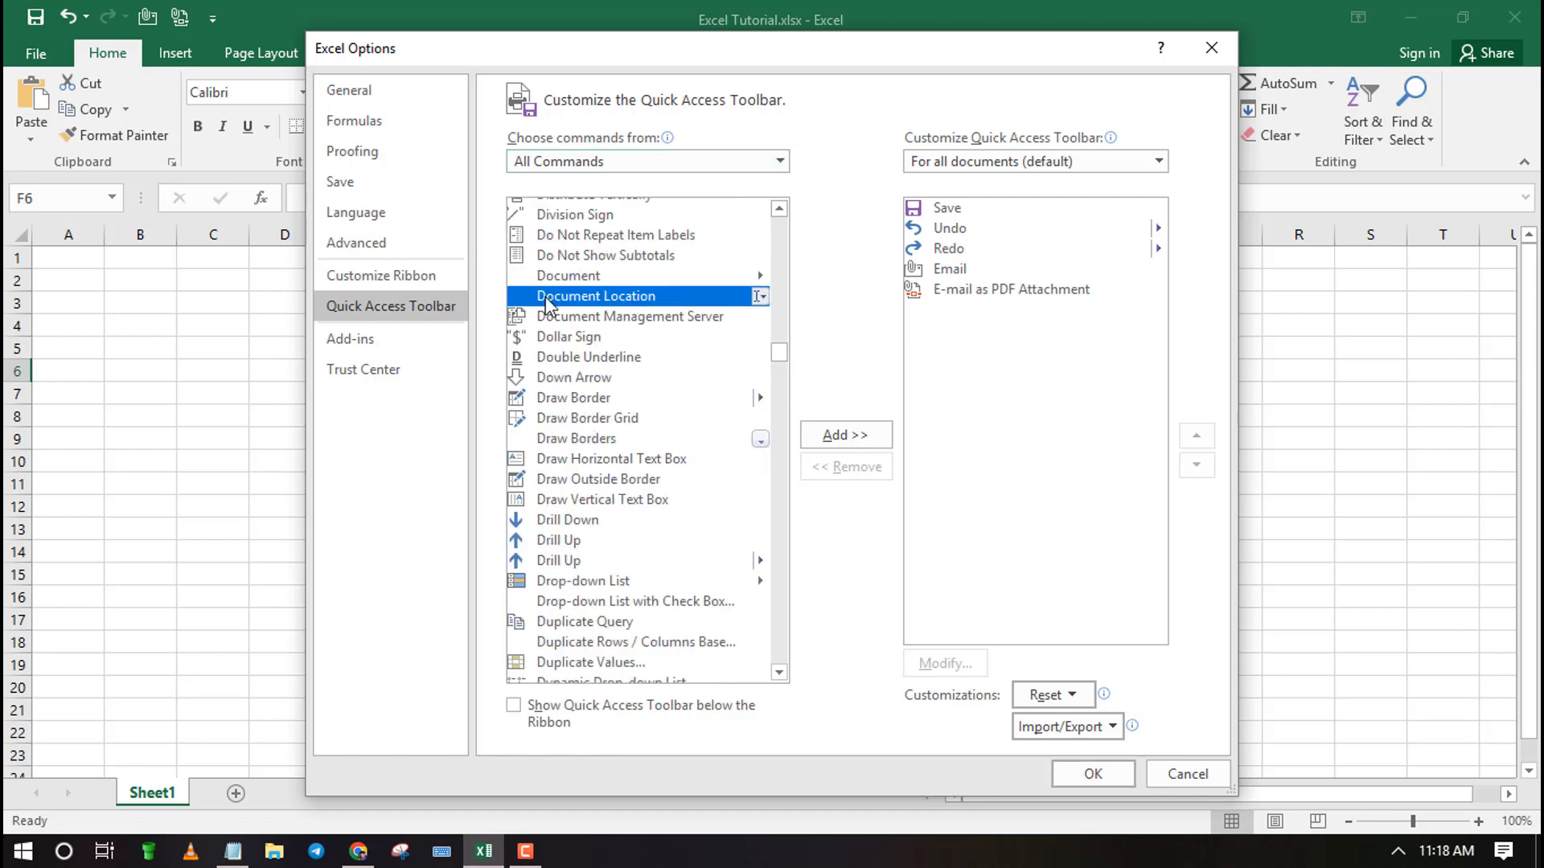
mouse_move(753, 295)
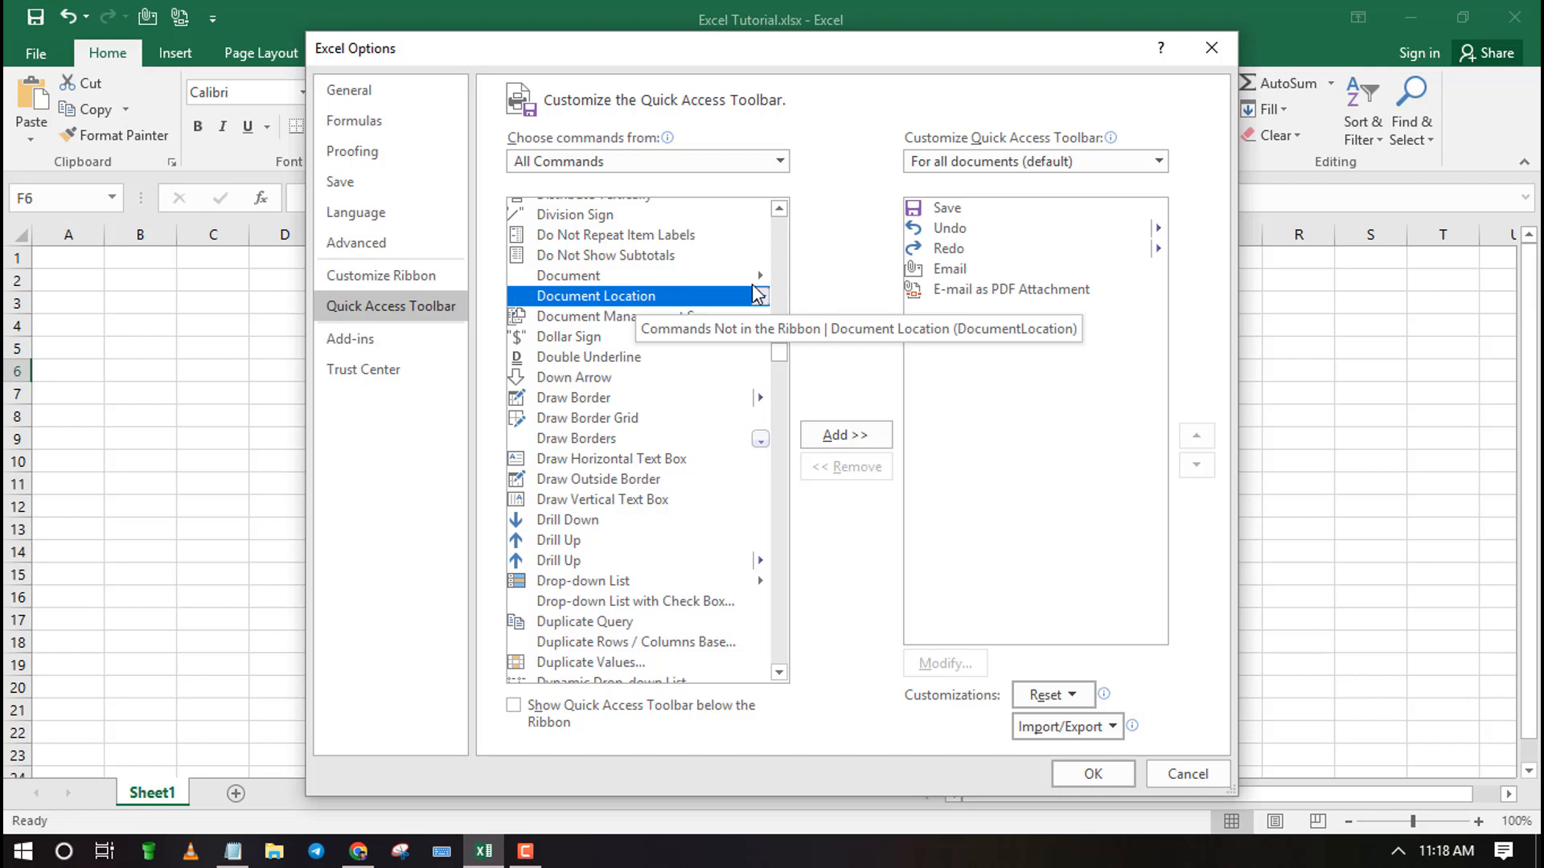
click(843, 435)
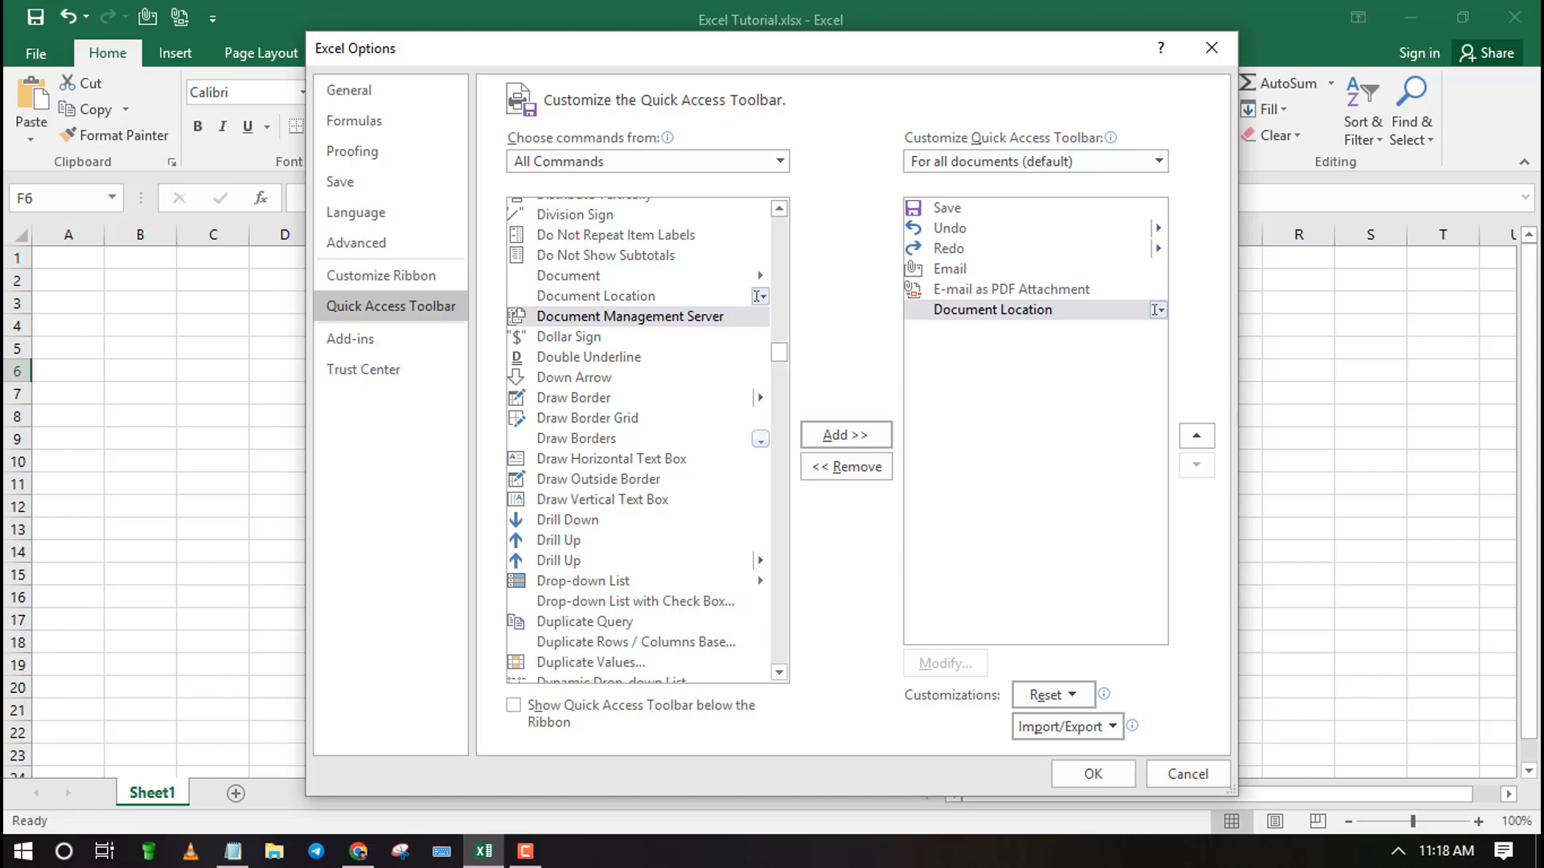
click(1091, 773)
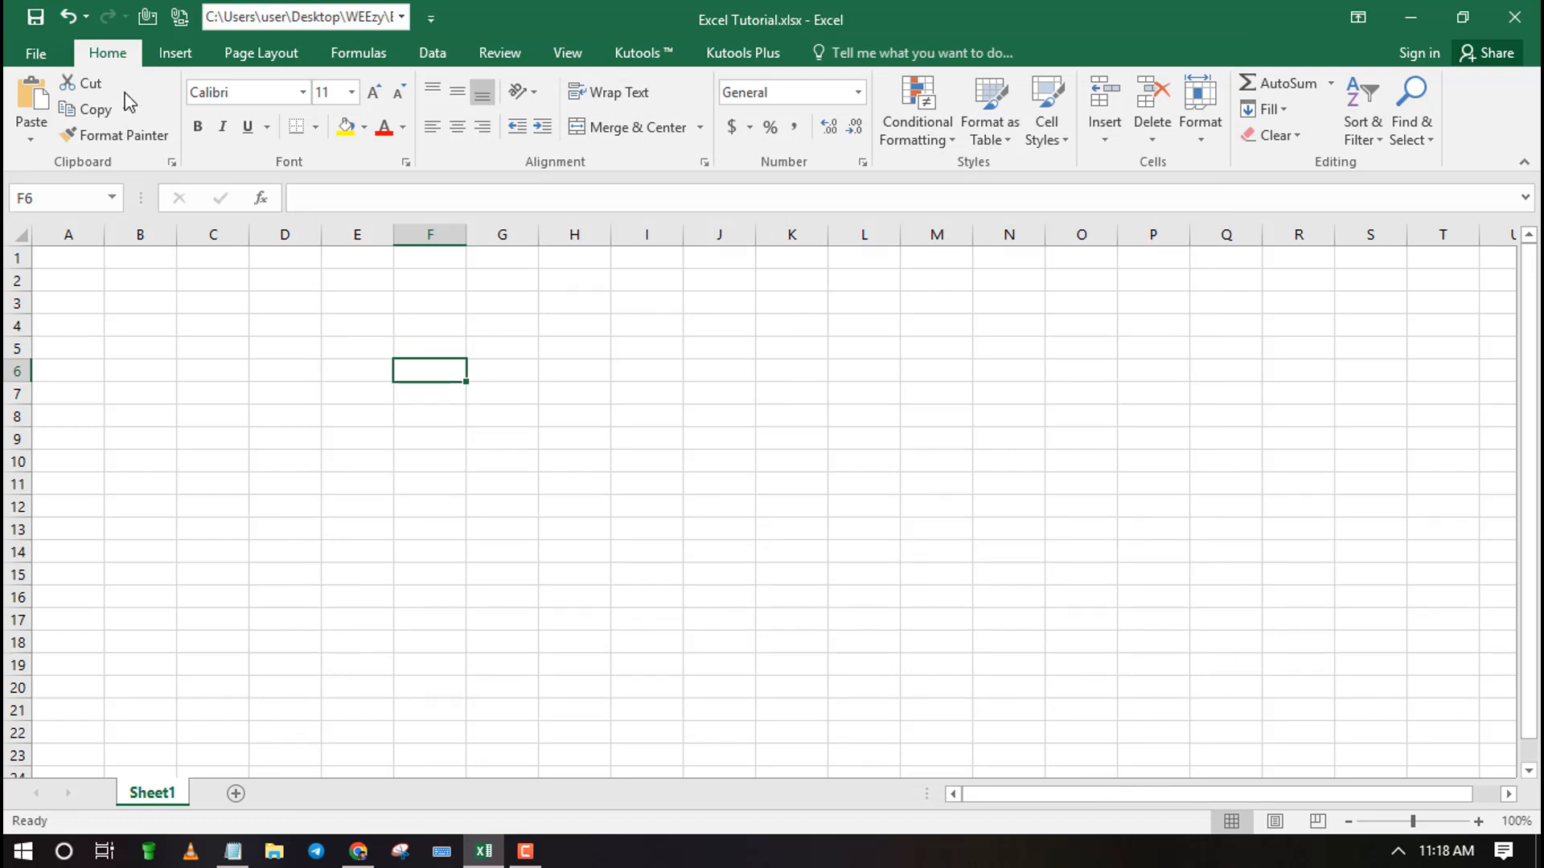
Copy the Document Location path and paste C:\Users\user\Desktop\WEEzy\Excel Tutorial.xlsx into B3.
click(295, 17)
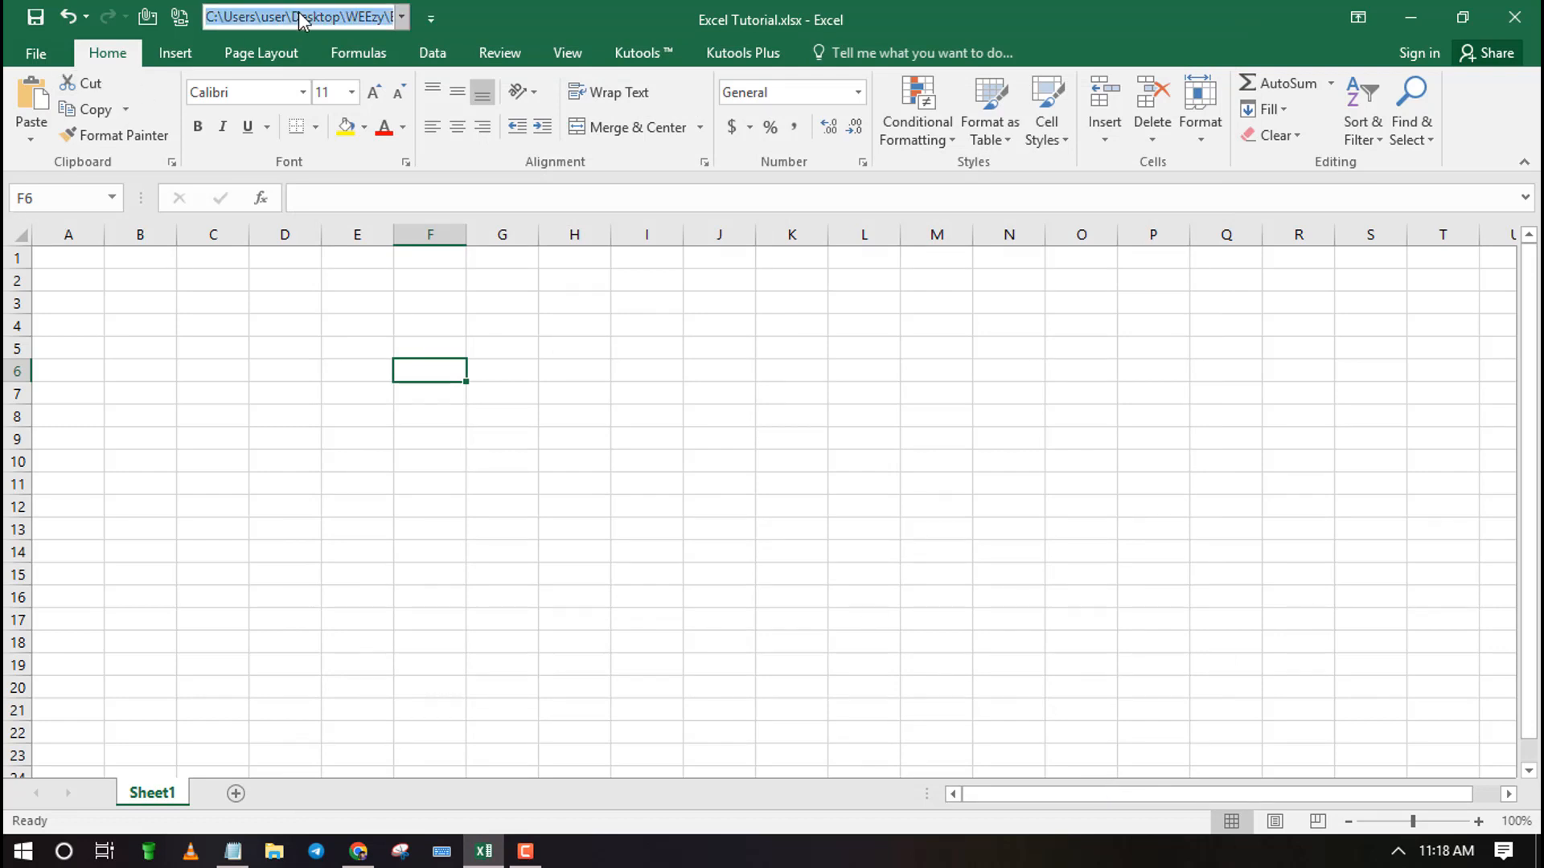
right_click(300, 16)
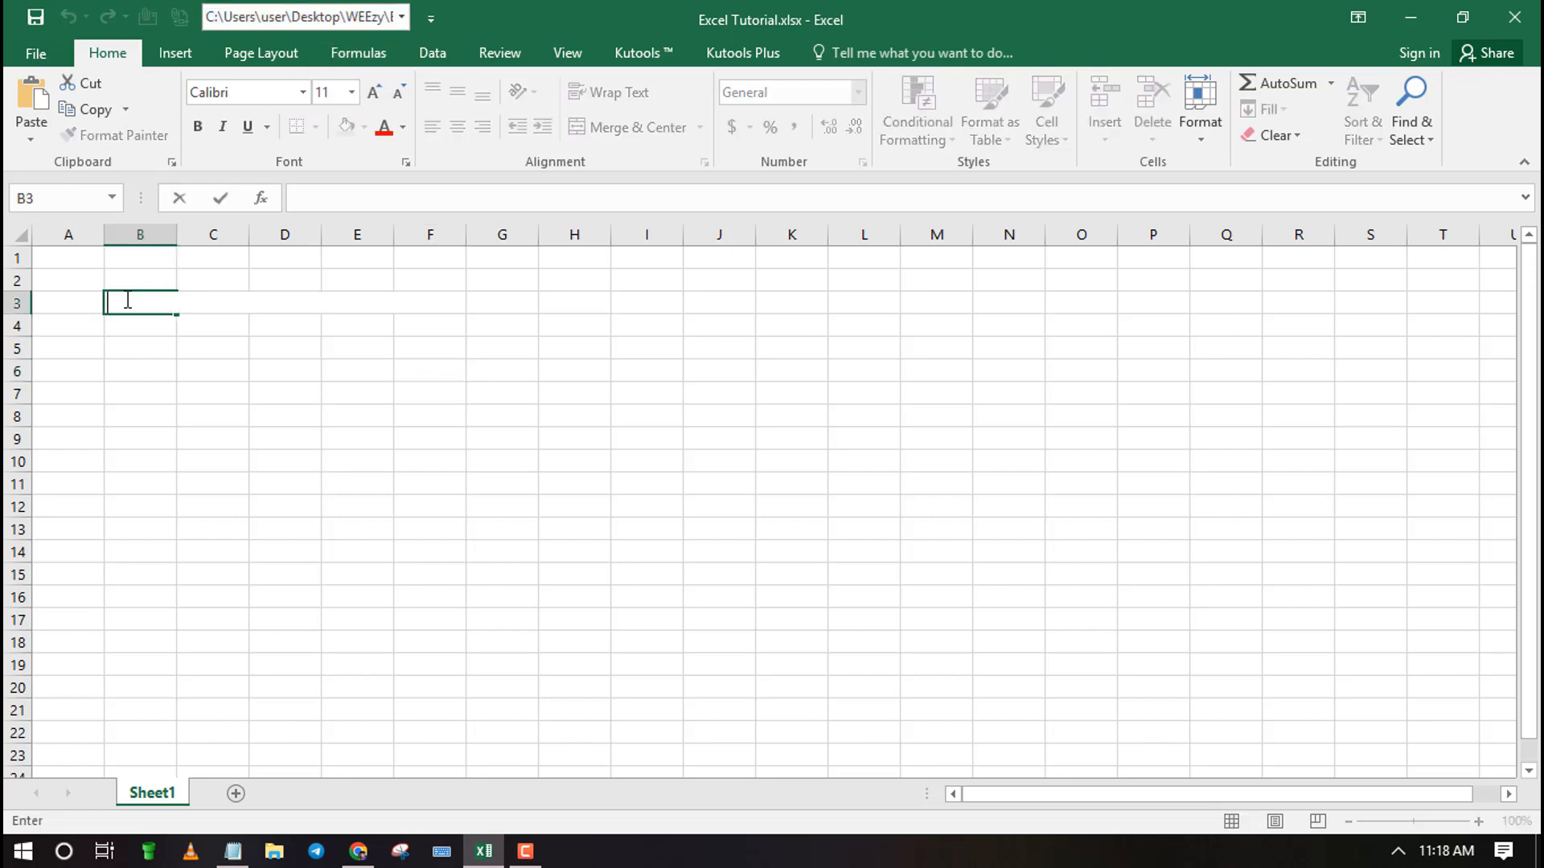
text(C:\Users\user\Desktop\WEEzy\Excel Tutorial.xlsx)
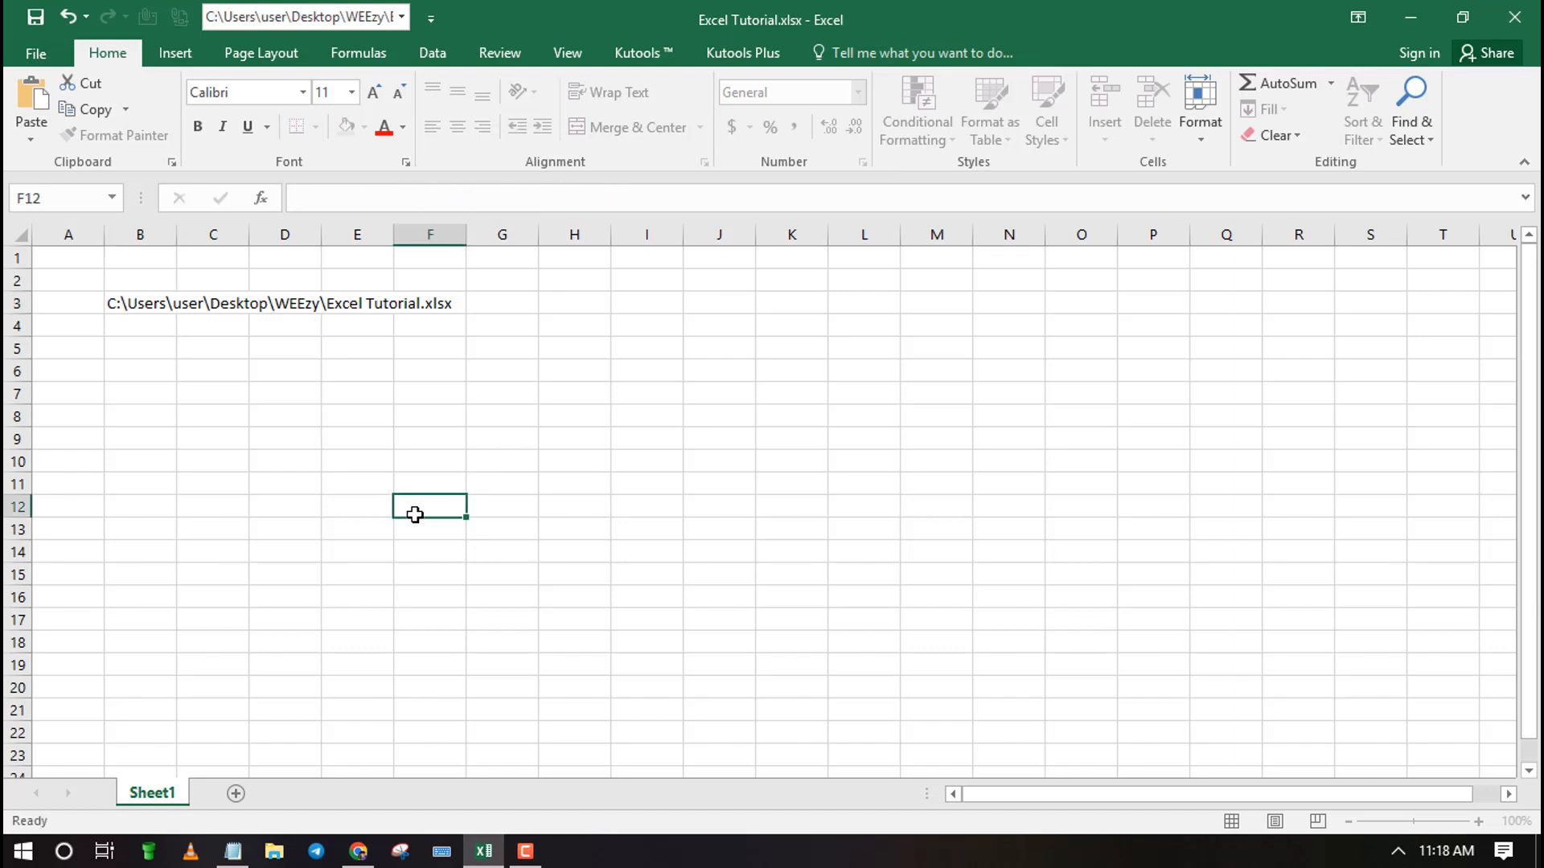
click(140, 303)
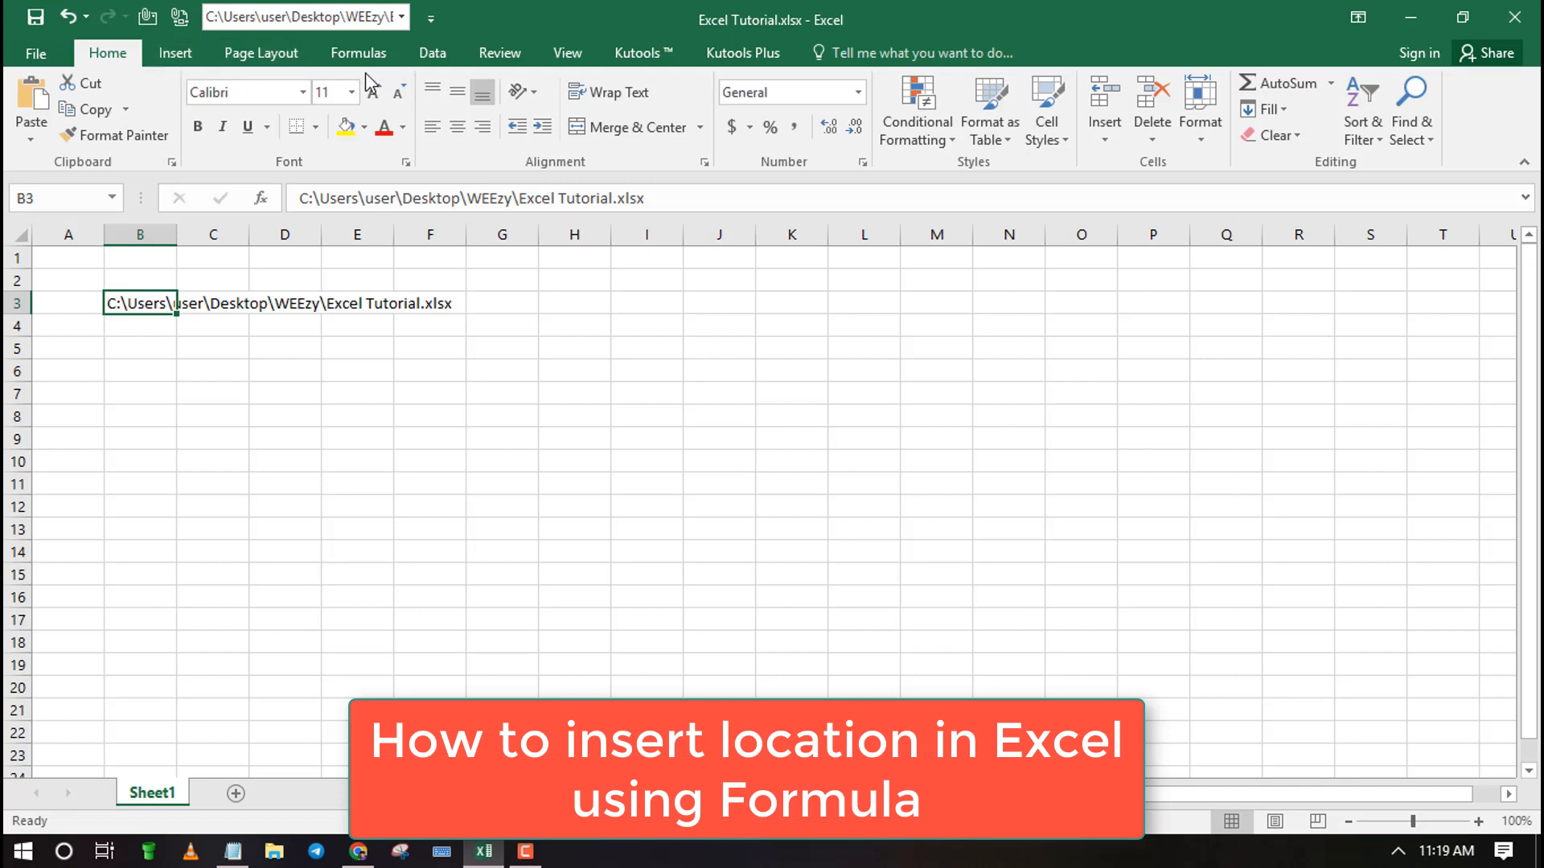
Open and dismiss the Customize Quick Access Toolbar menu without changes.
click(300, 17)
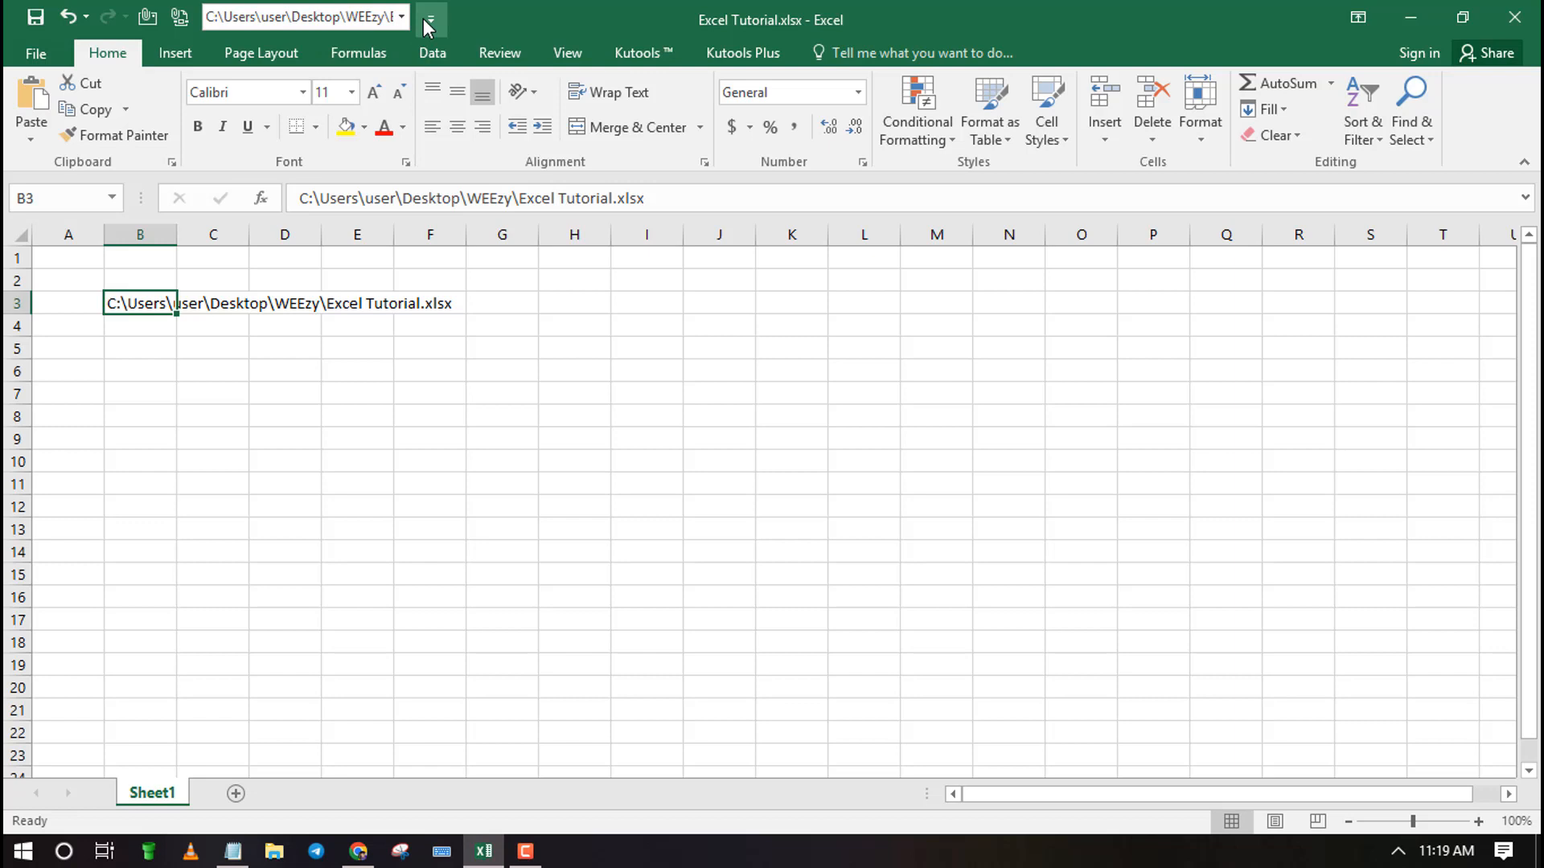
click(430, 18)
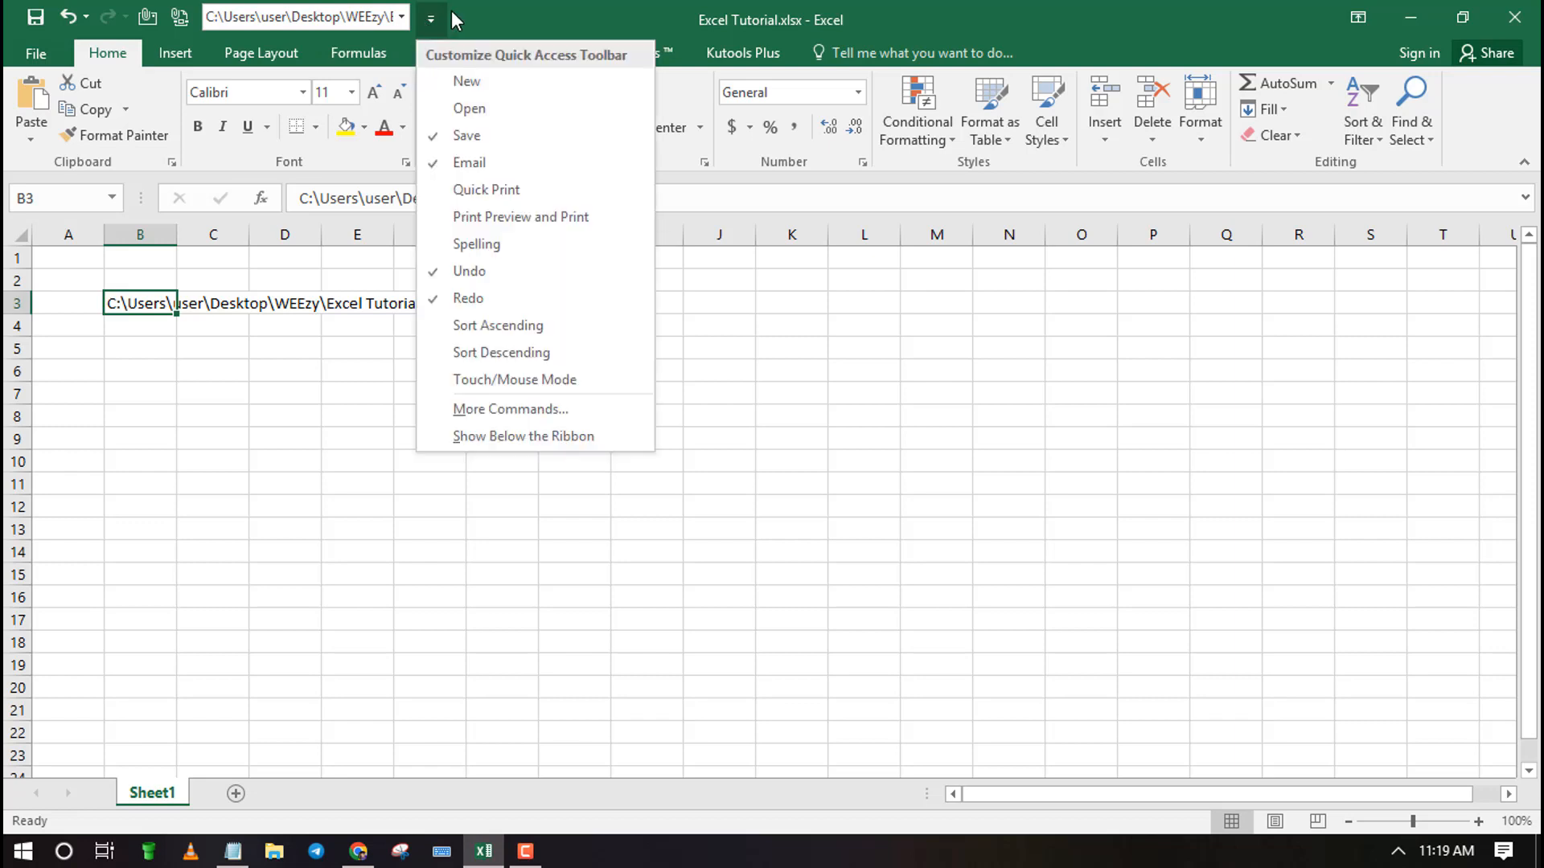
click(413, 409)
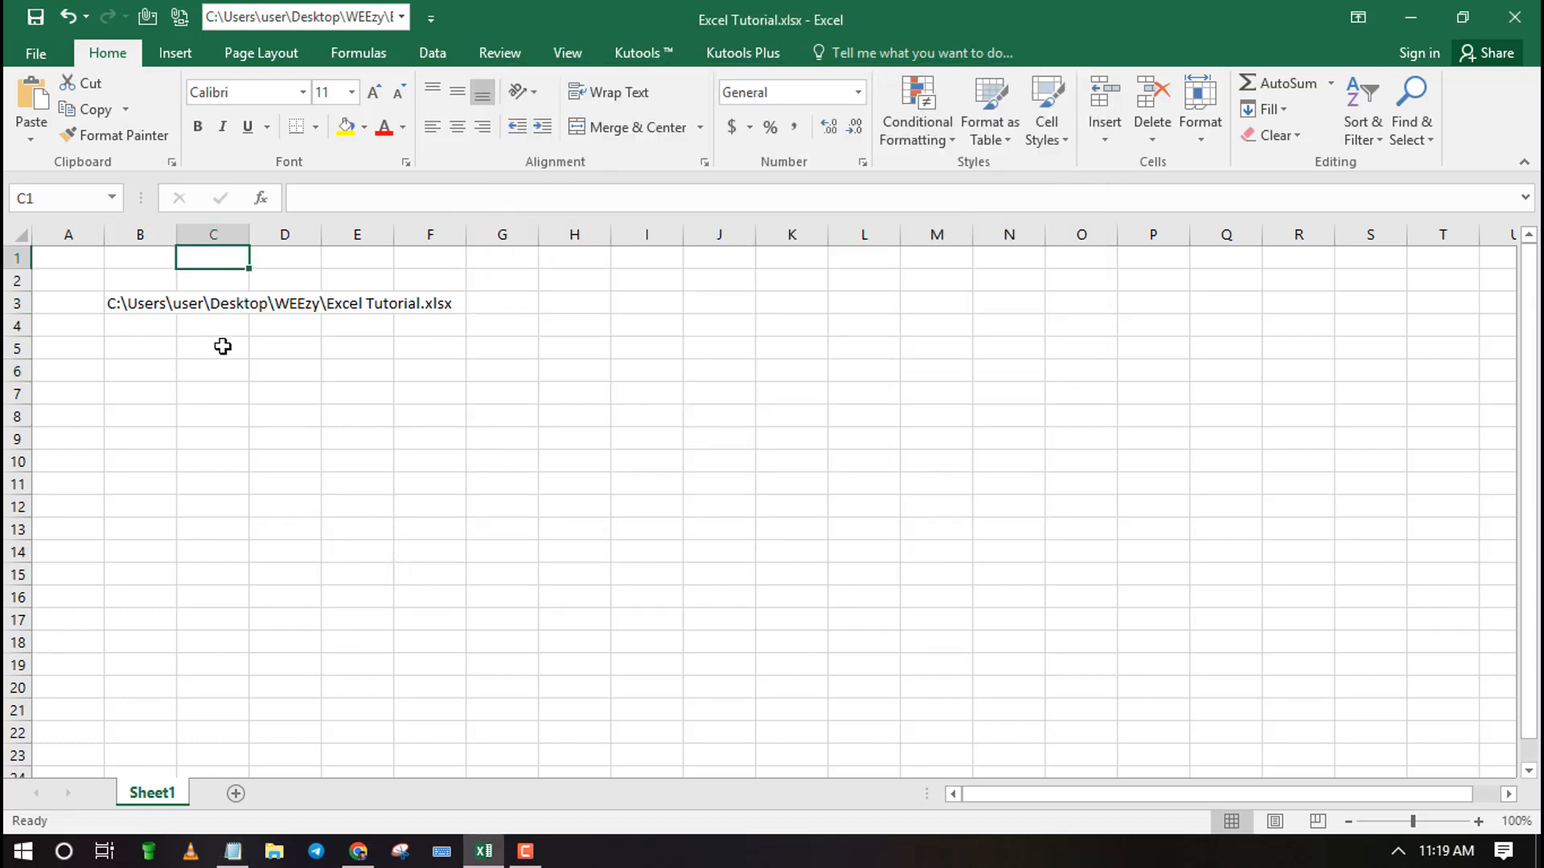
Enter =LEFT(CELL("filename"),FIND("[",CELL("filename"),1)-1) in C5 to show the folder path.
right_click(212, 346)
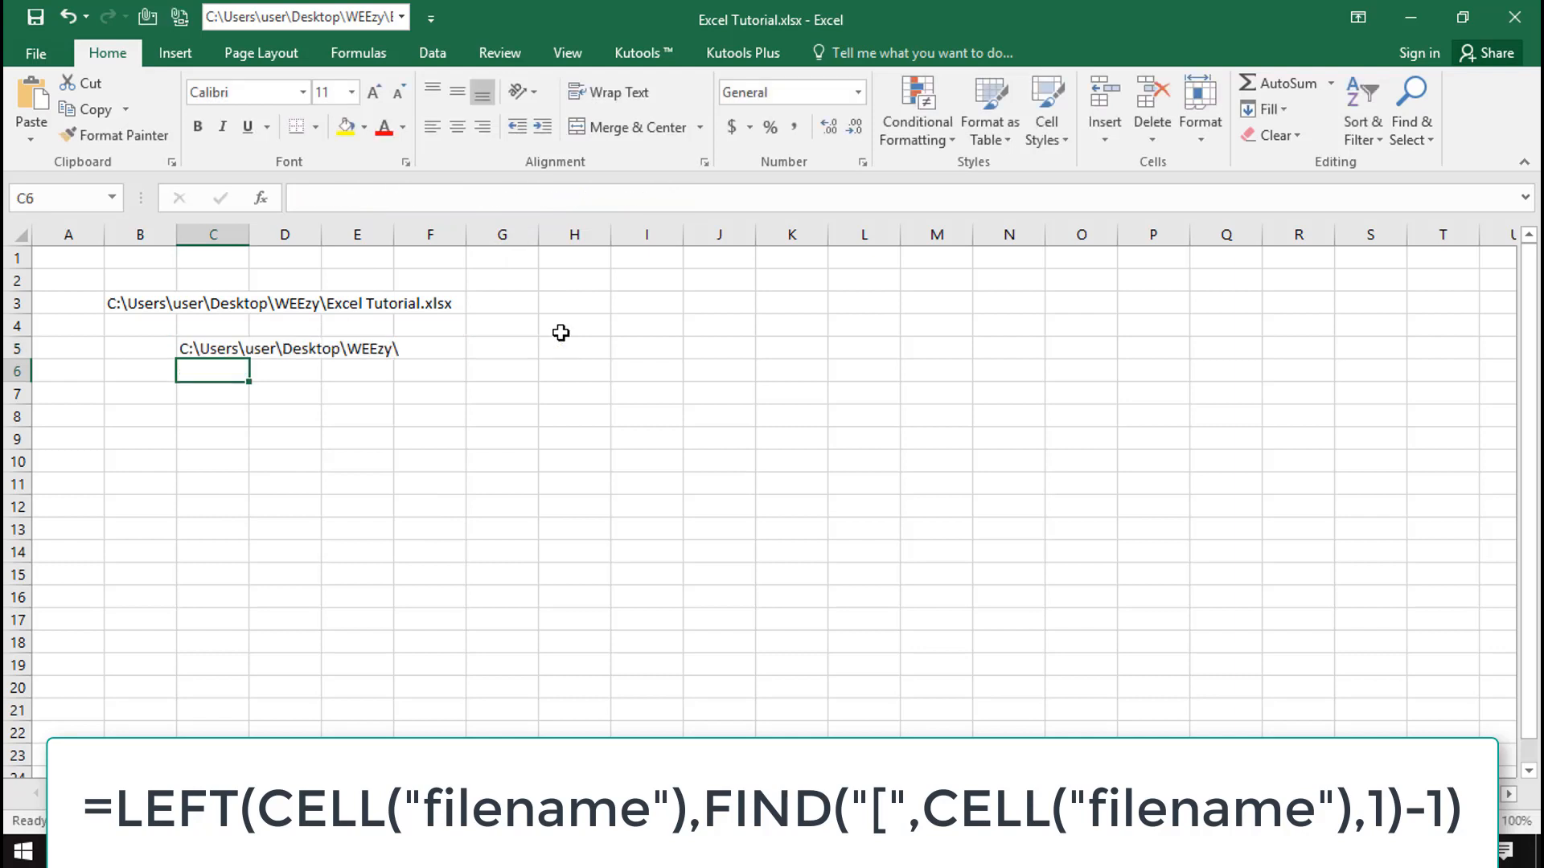
click(212, 347)
text(=D6)
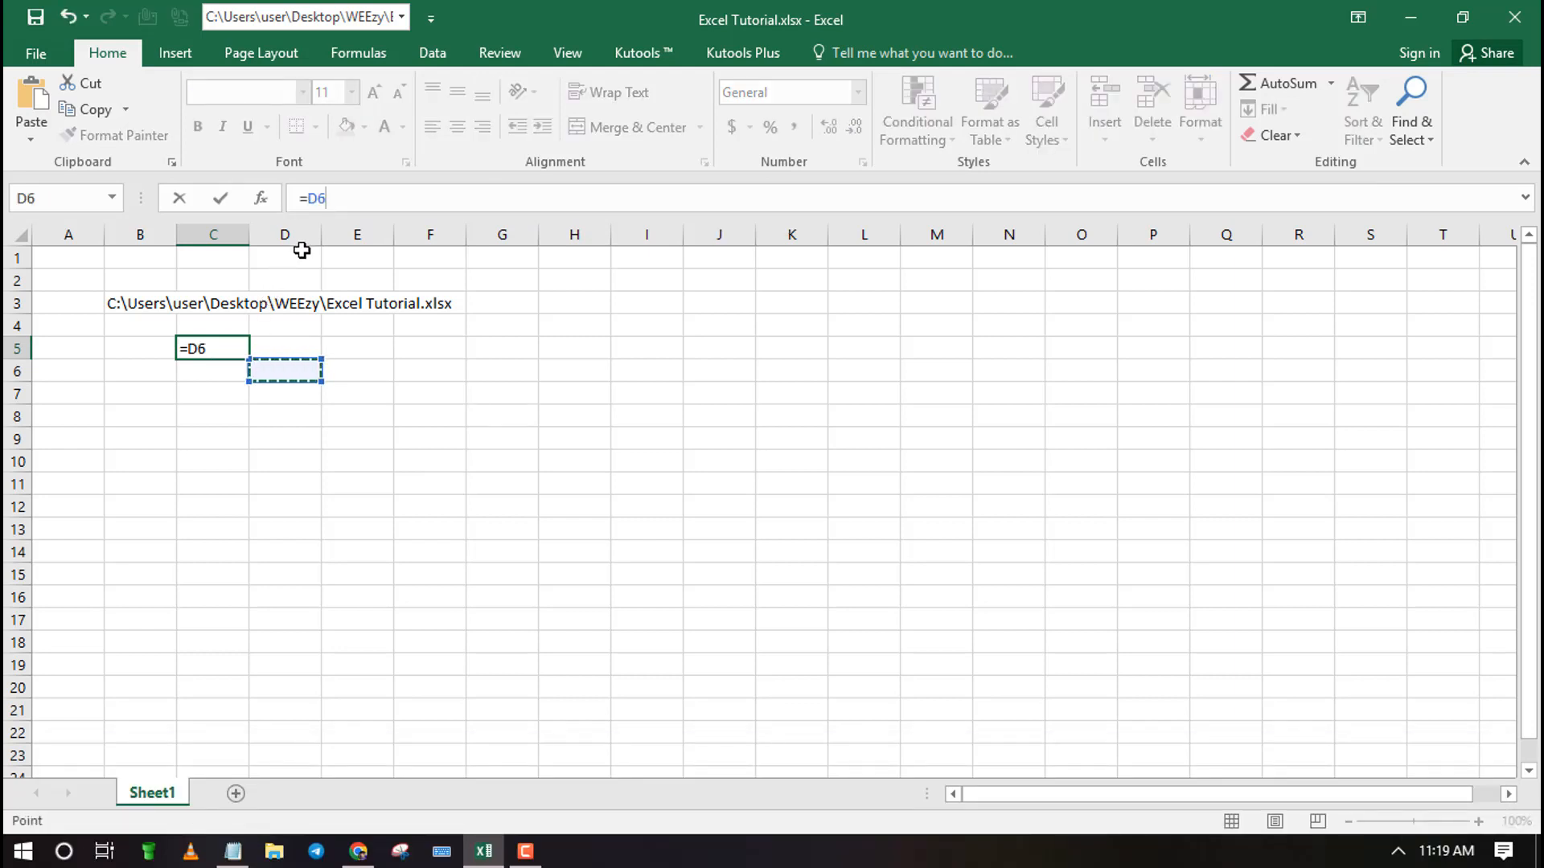
text(=LEFT(CELL("filename"),FIND("[",CELL("filename"),1)-1))
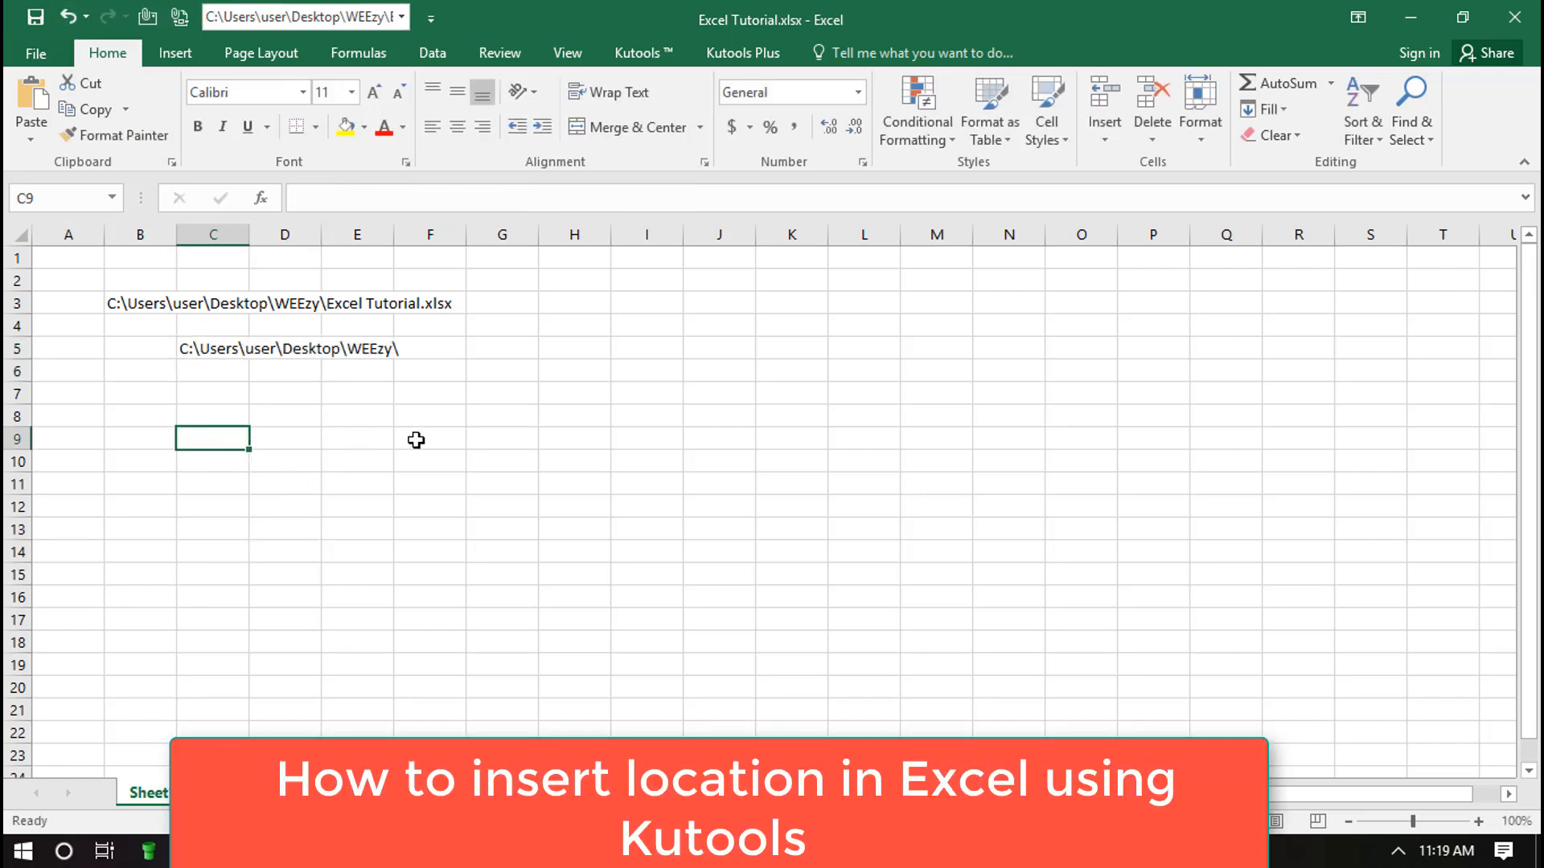
click(429, 438)
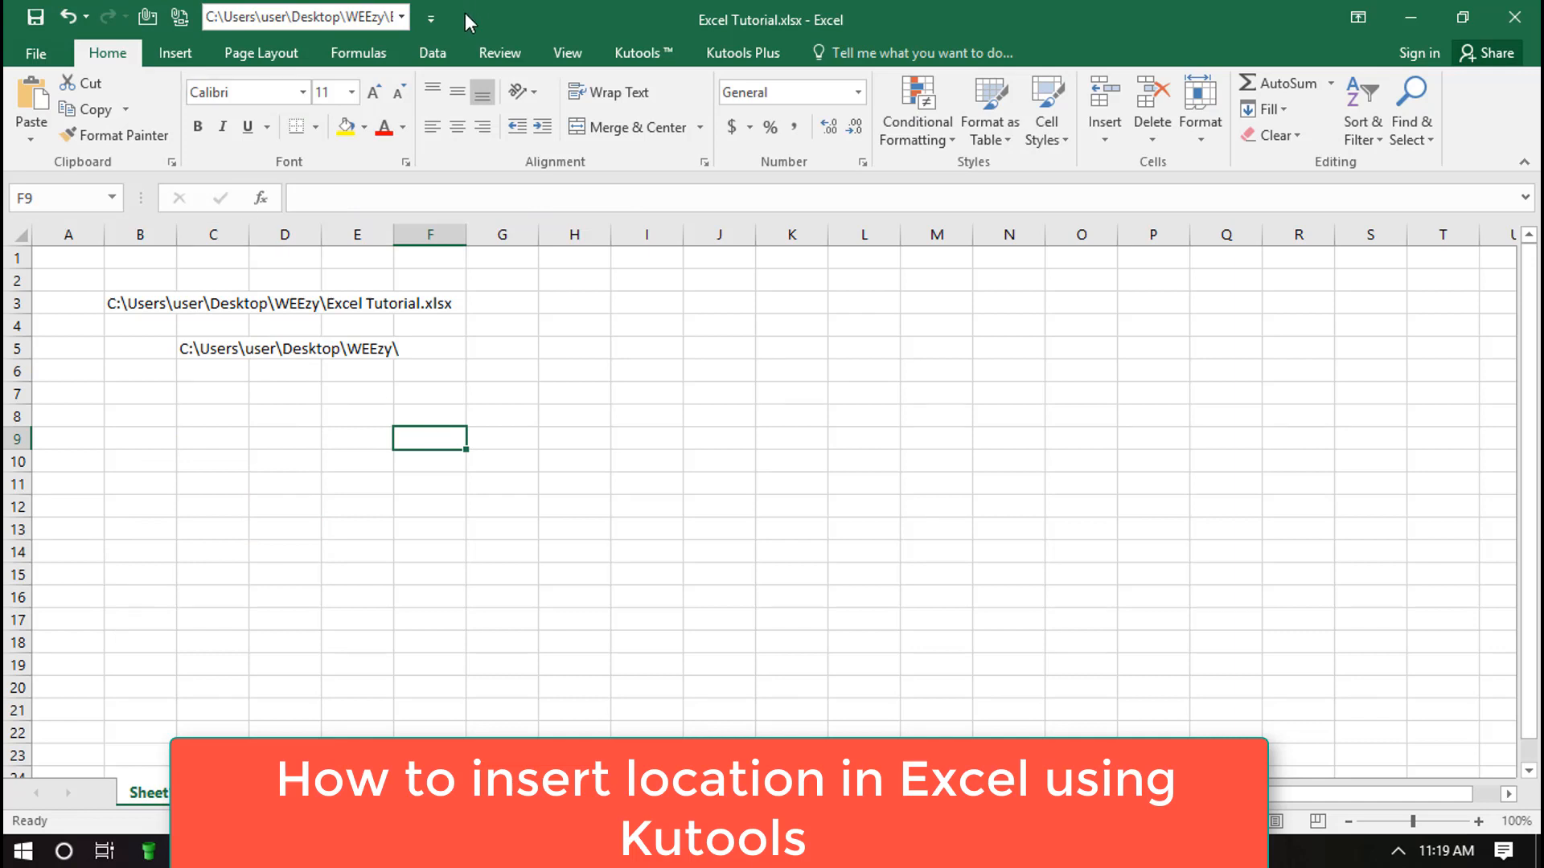
Run Kutools Plus > Workbook > Copy Full Path and dismiss the three prompts.
click(743, 53)
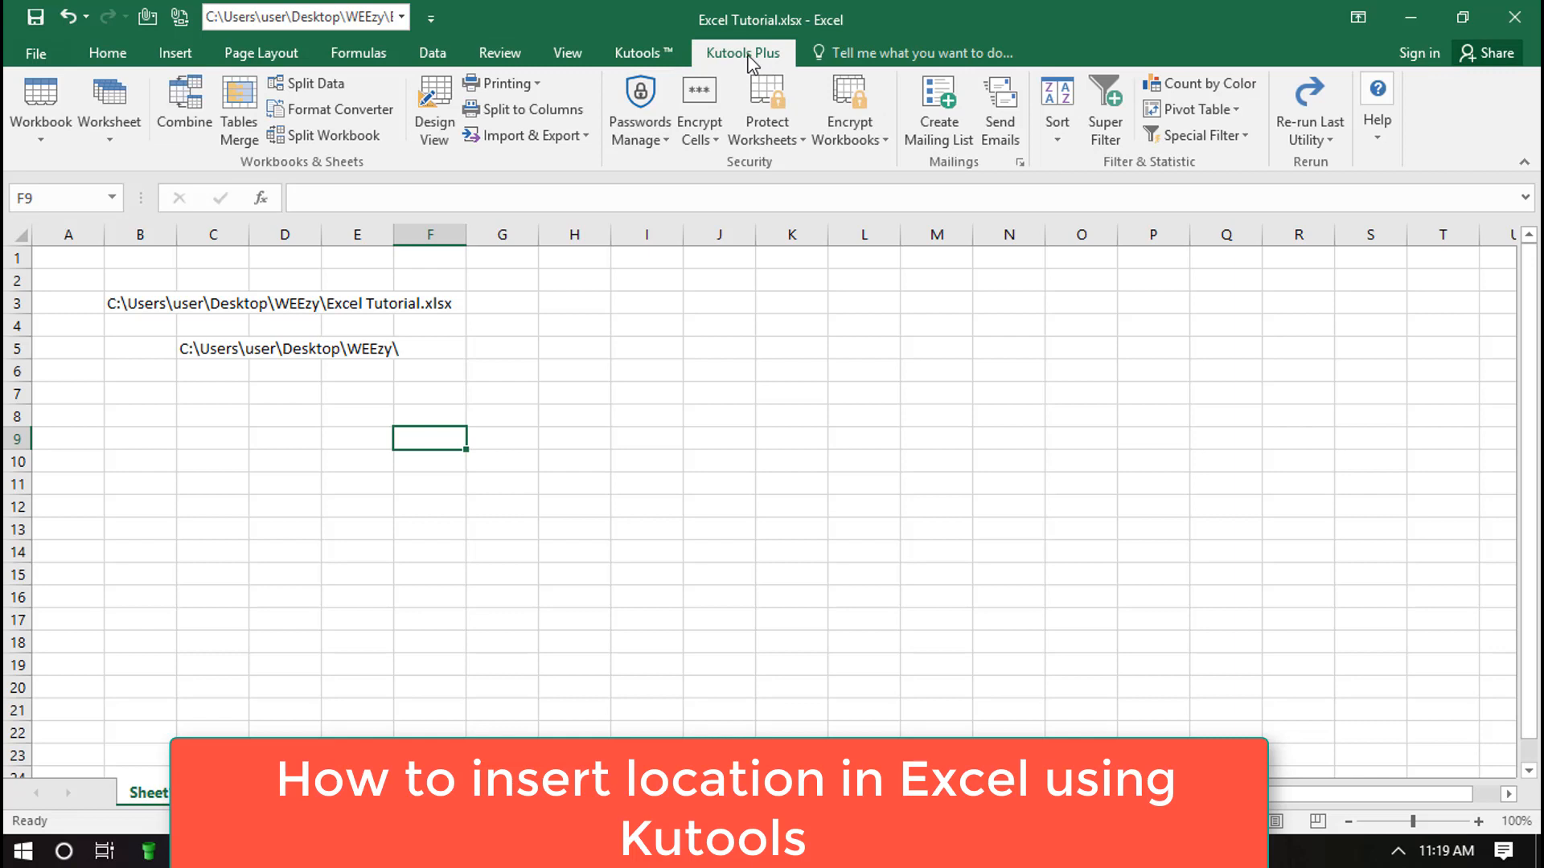
click(40, 108)
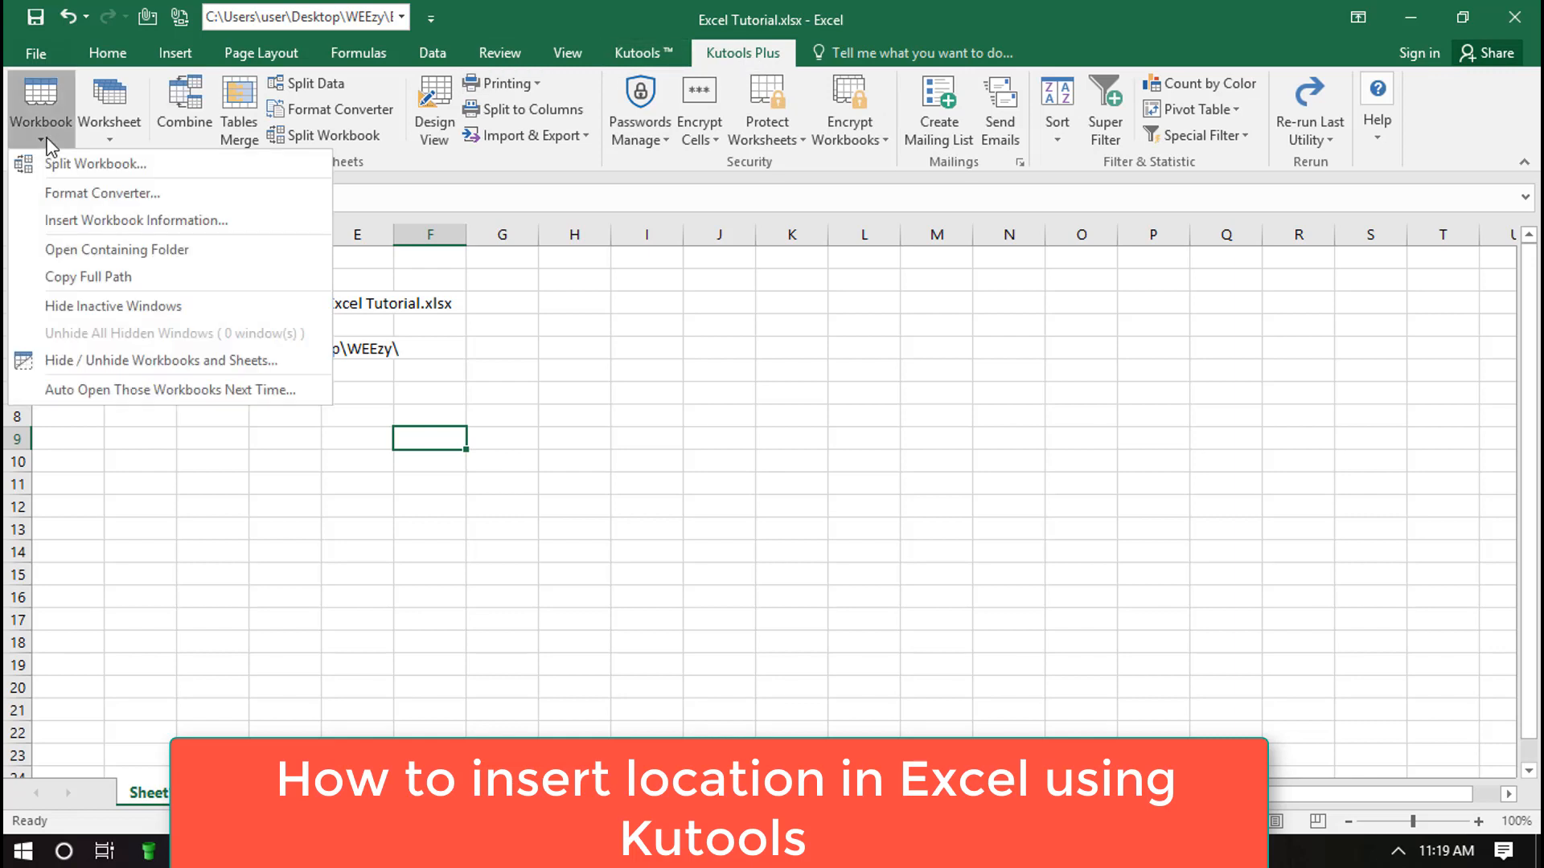
mouse_move(98, 282)
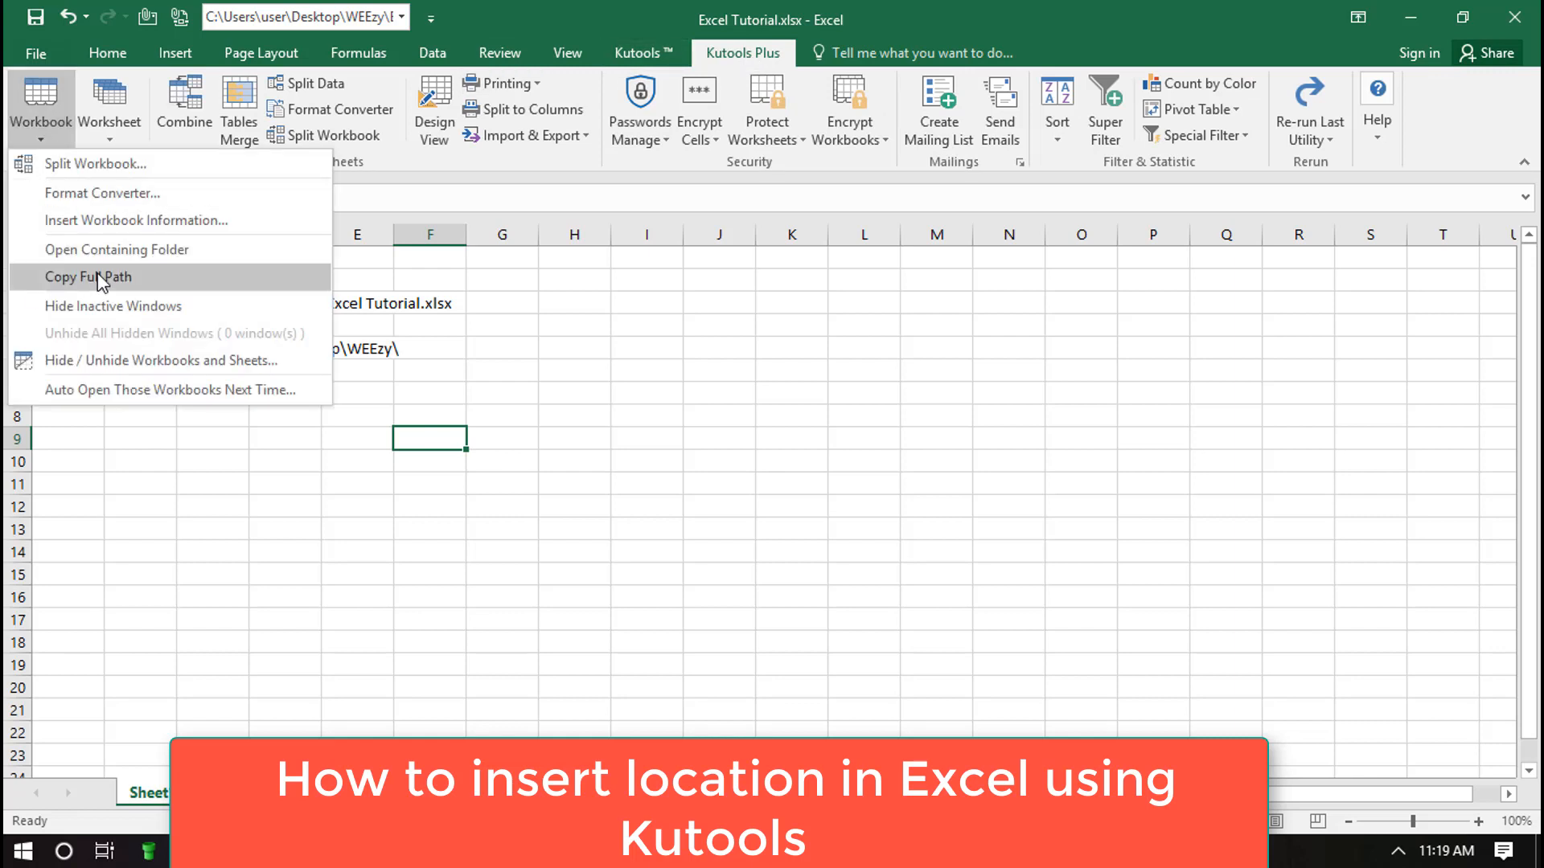
mouse_move(87, 277)
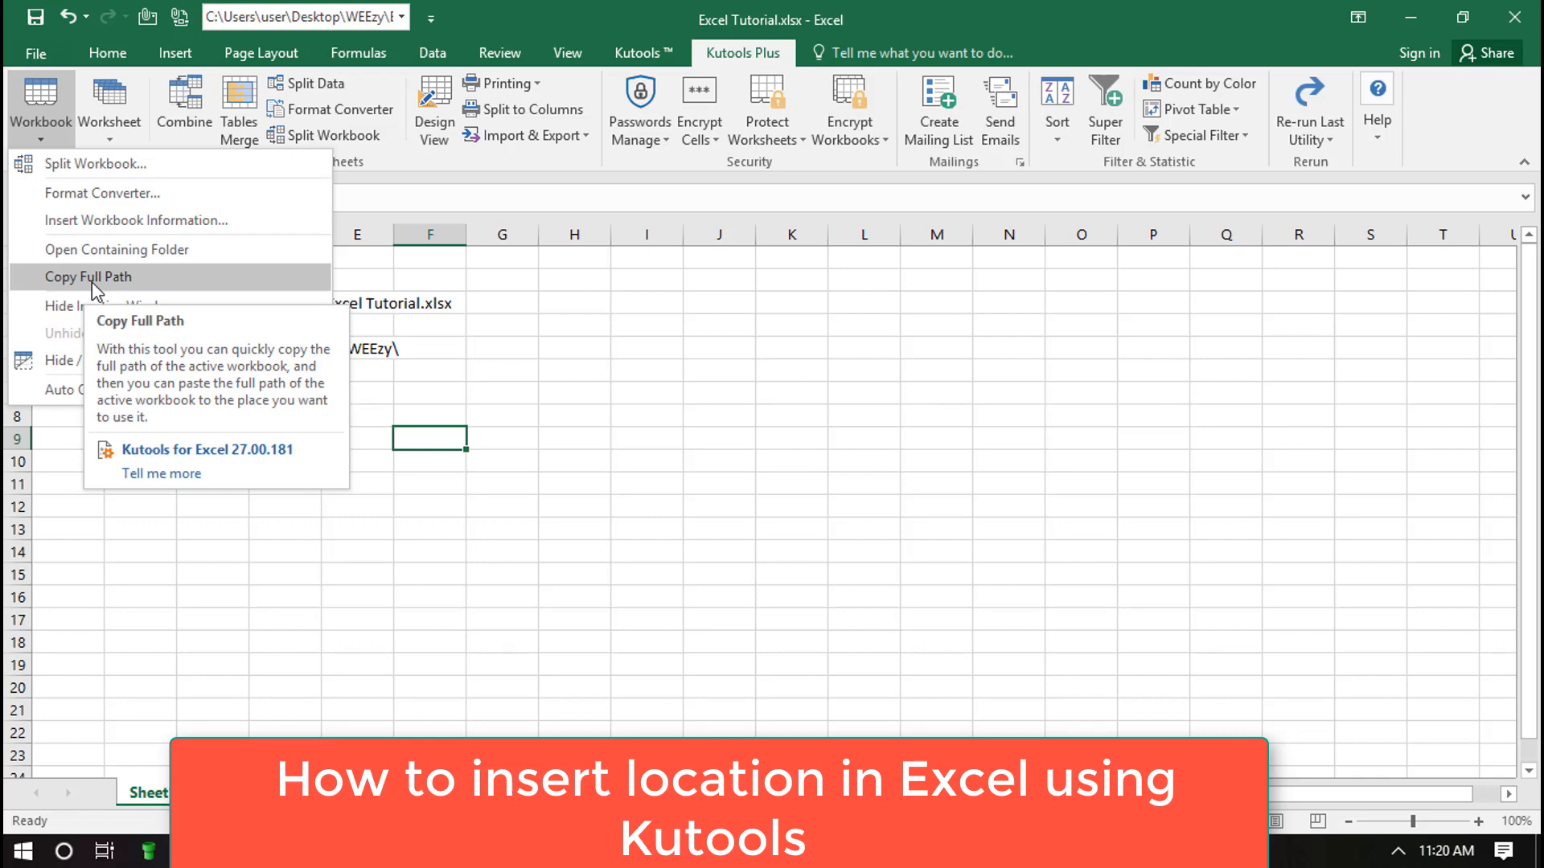
click(88, 277)
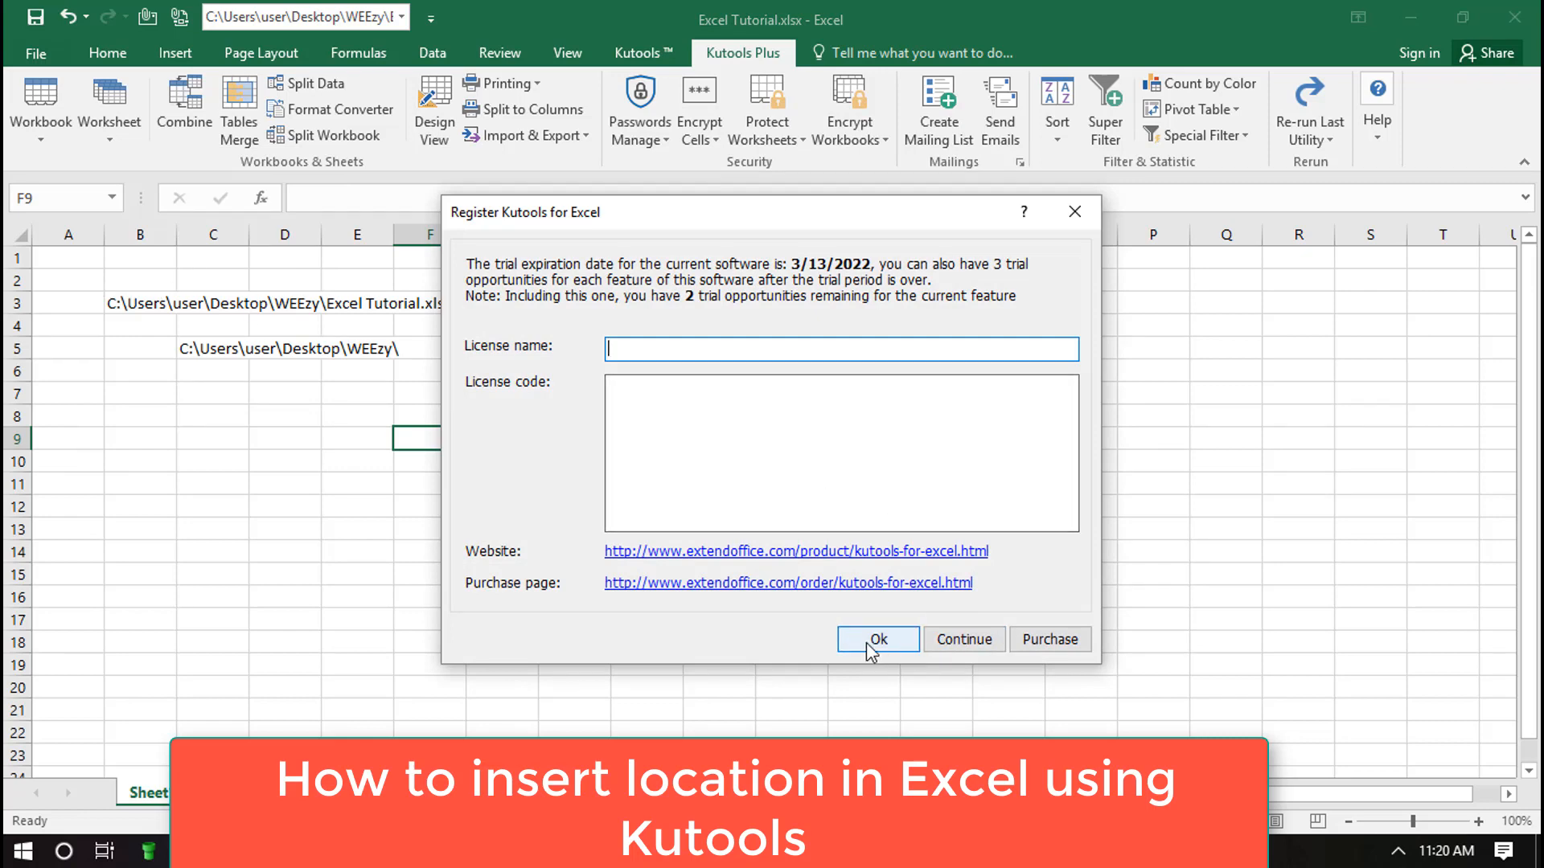
click(877, 639)
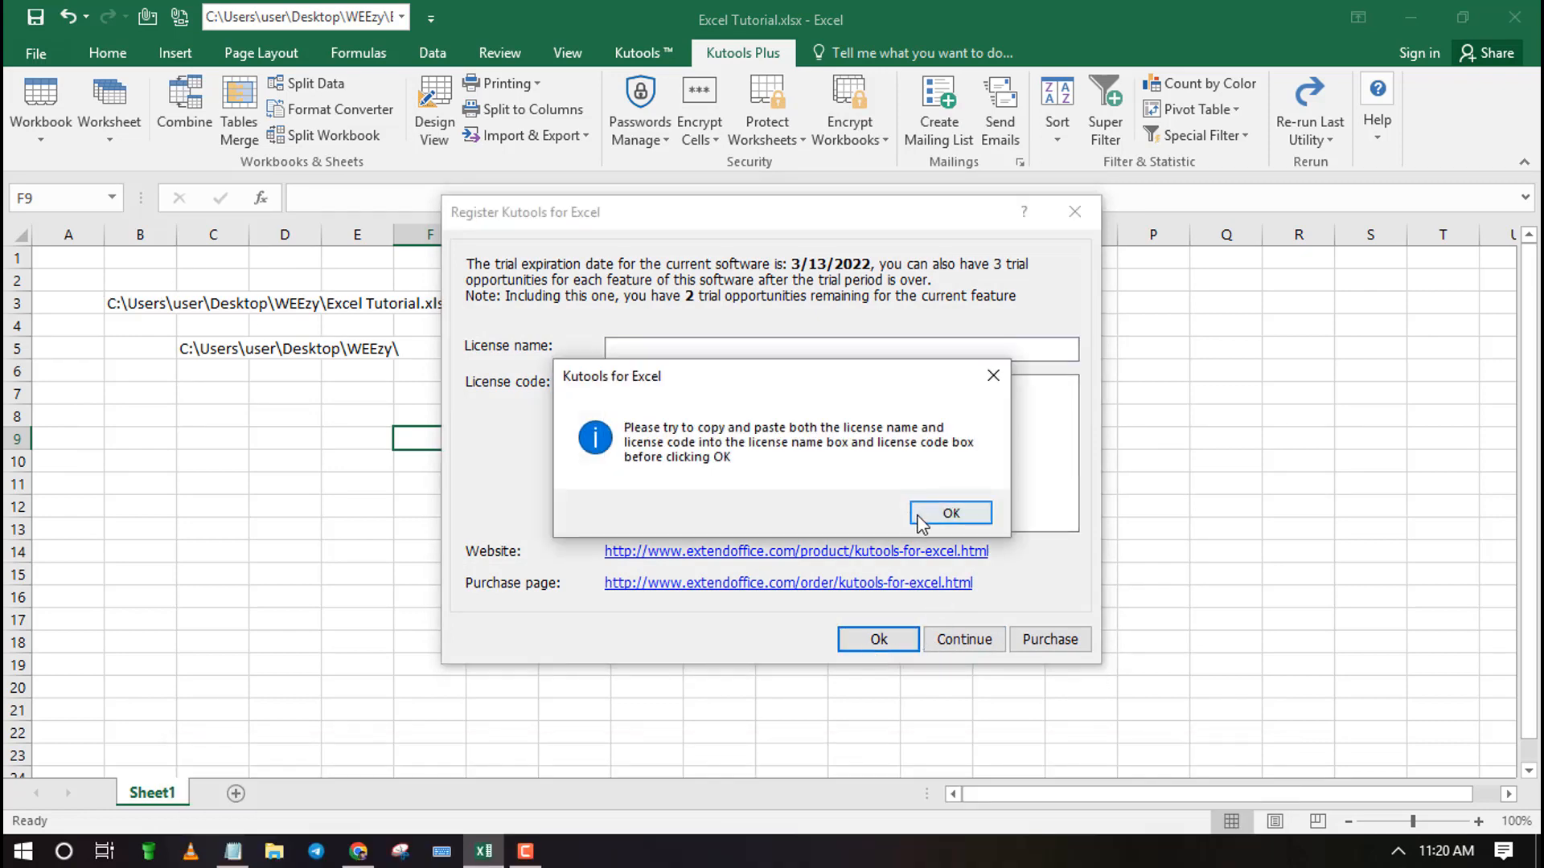
click(948, 513)
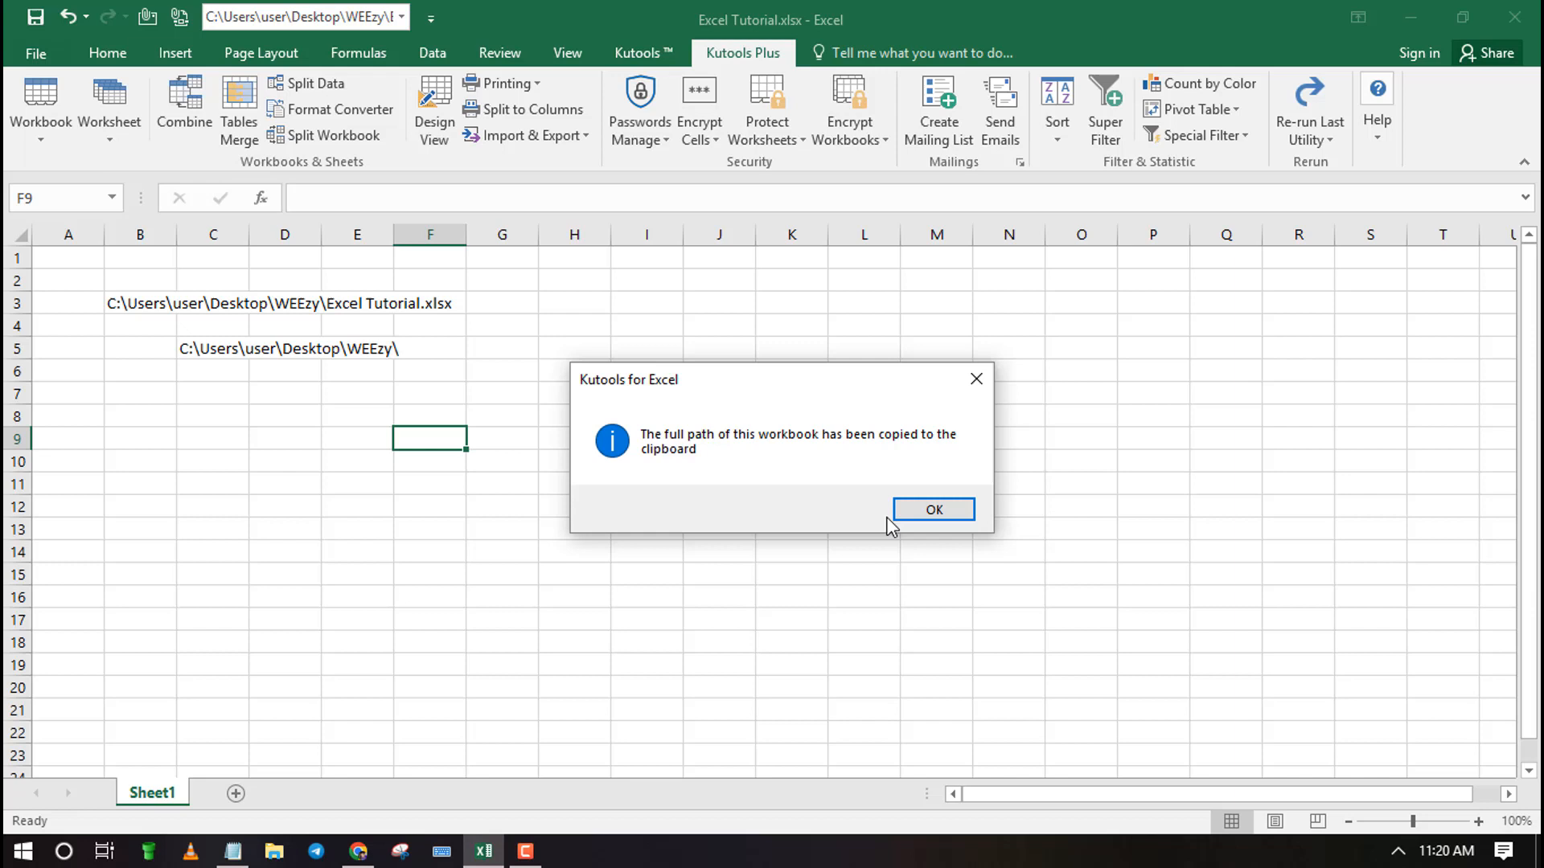
click(931, 509)
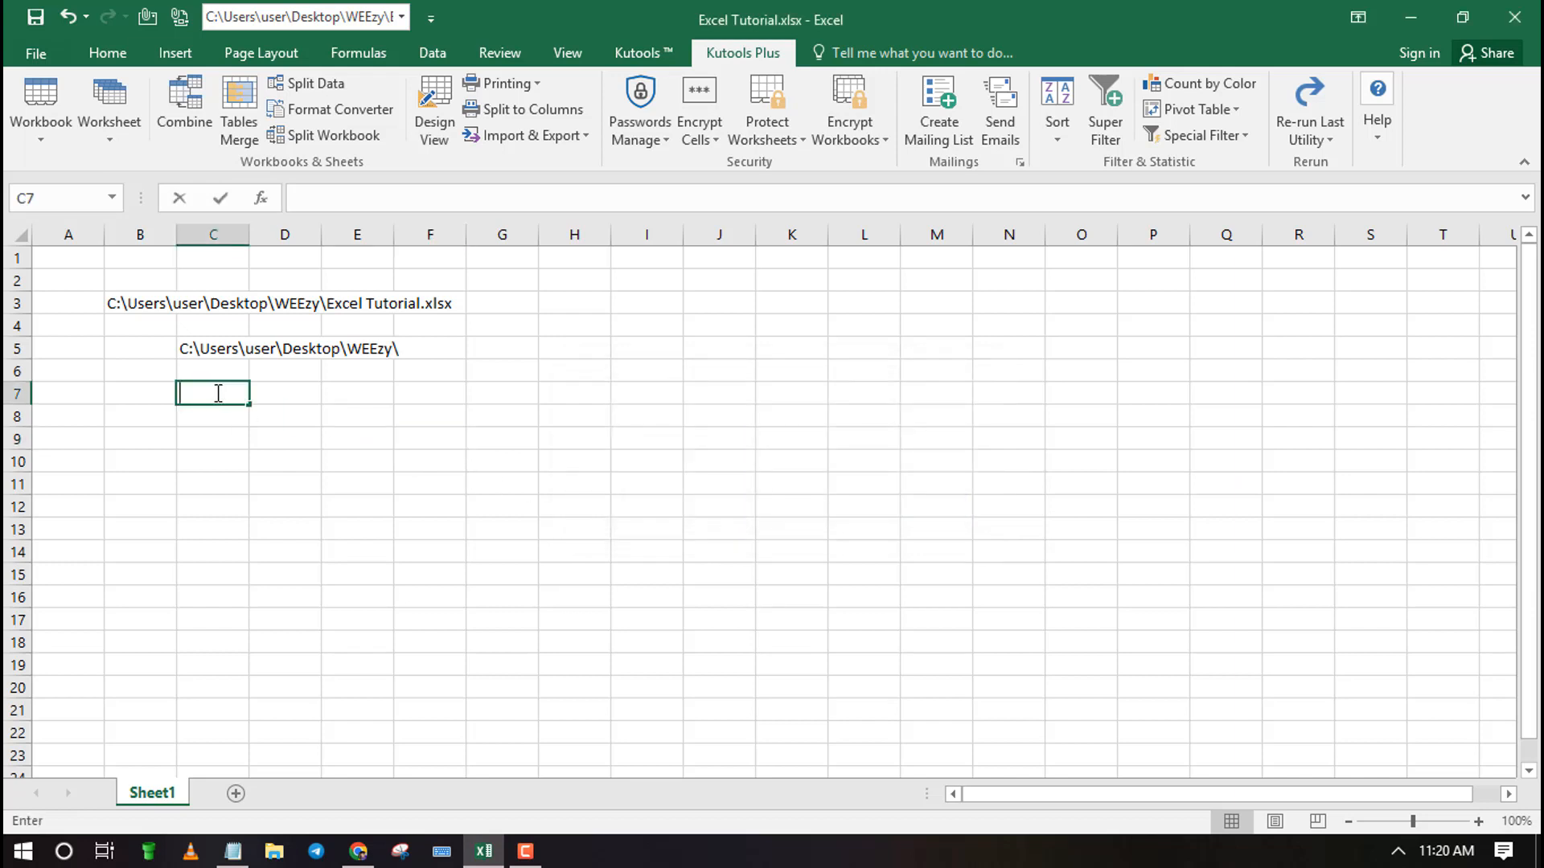
Paste the folder path C:\Users\user\Desktop\WEEzy\ into cell C7.
text(C:\Users\user\Desktop\WEEzy\)
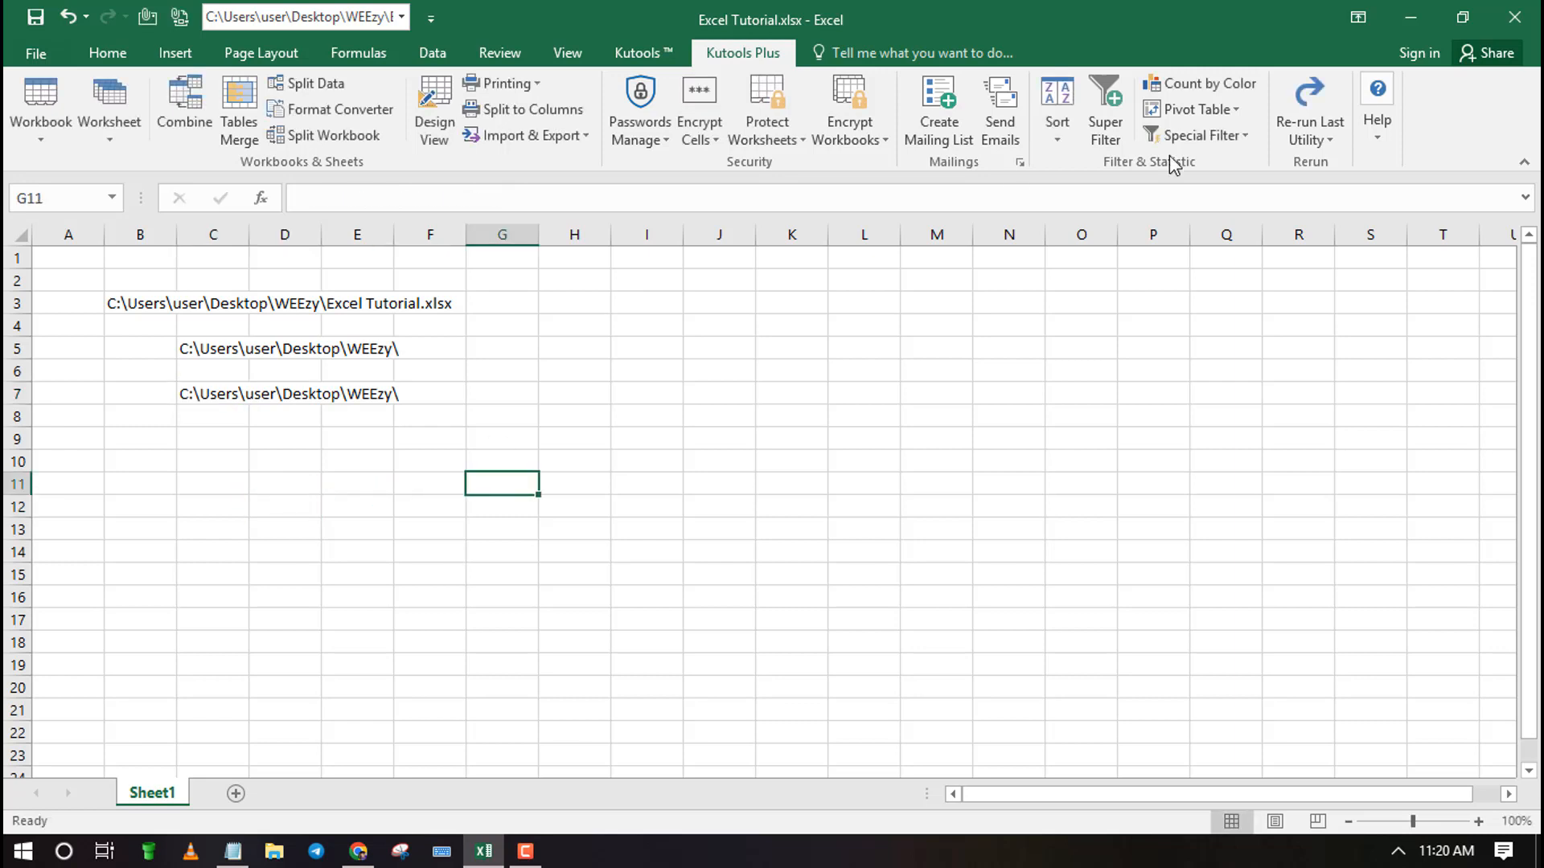
mouse_move(384, 184)
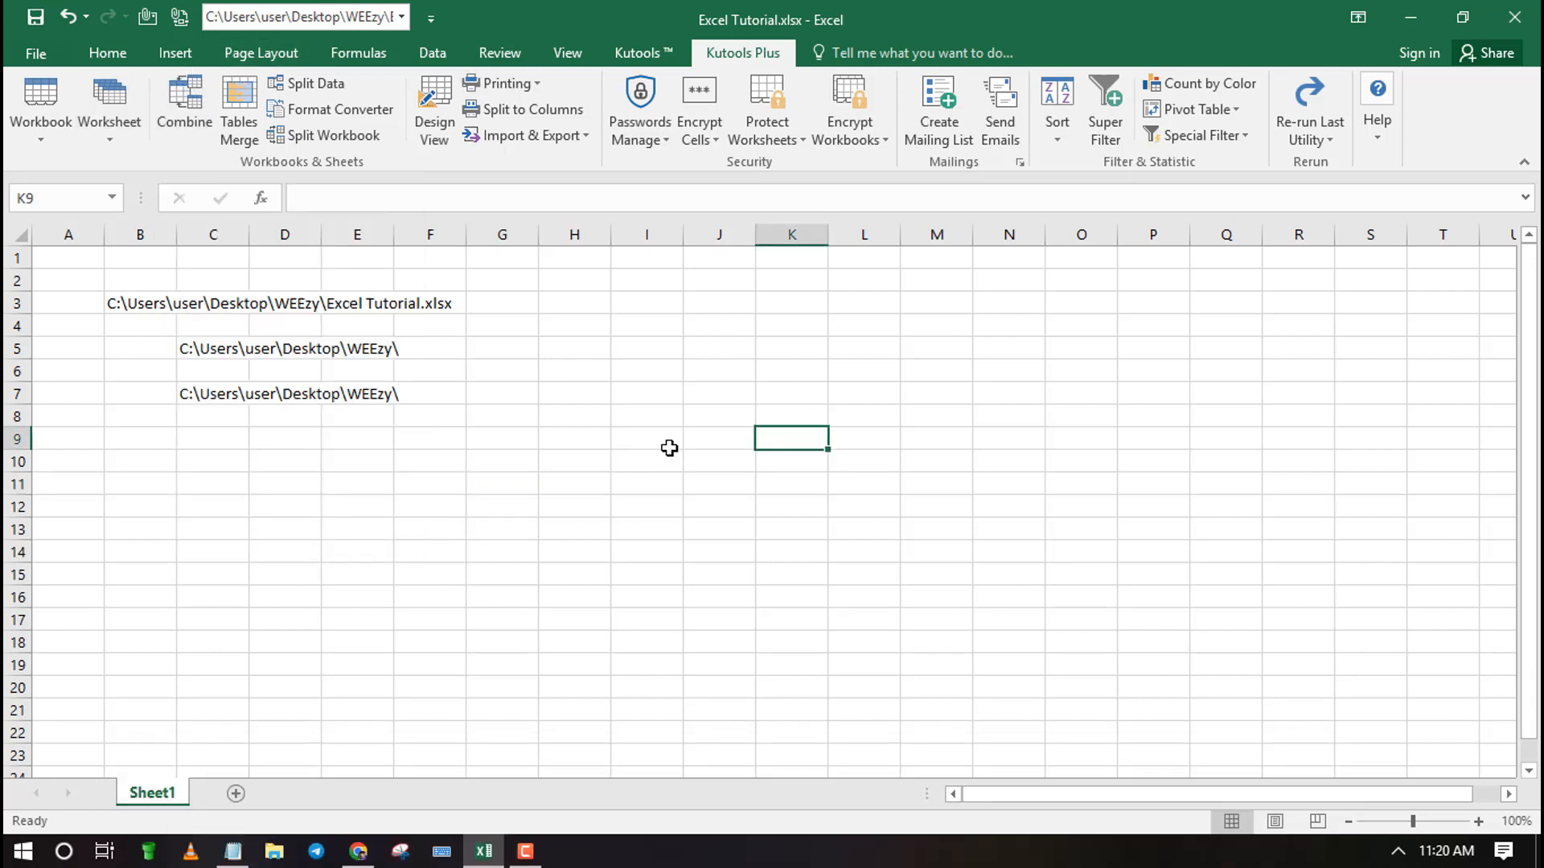
click(574, 460)
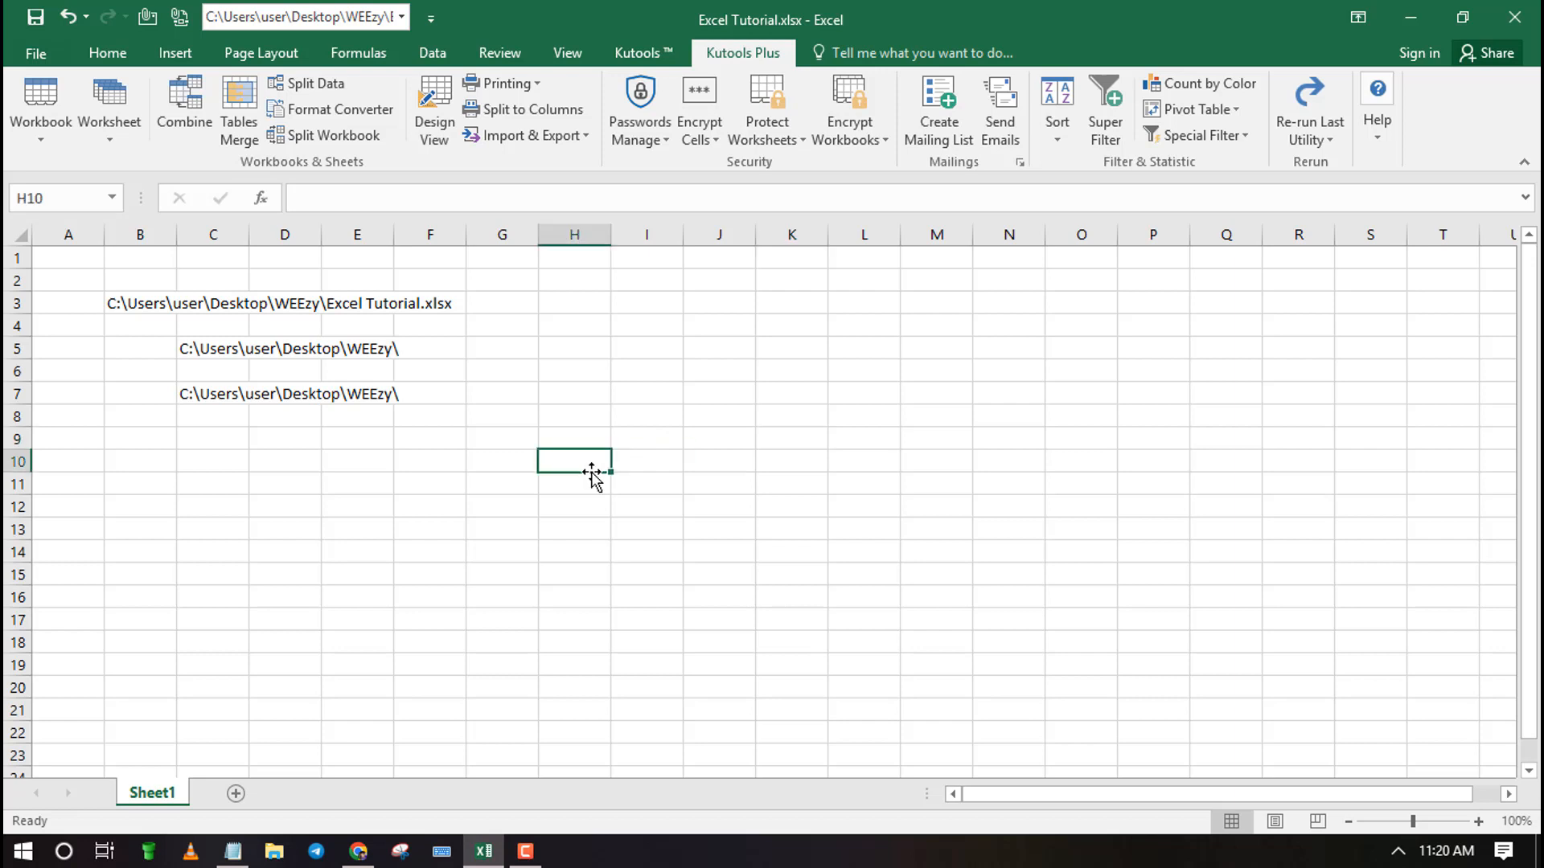
click(719, 438)
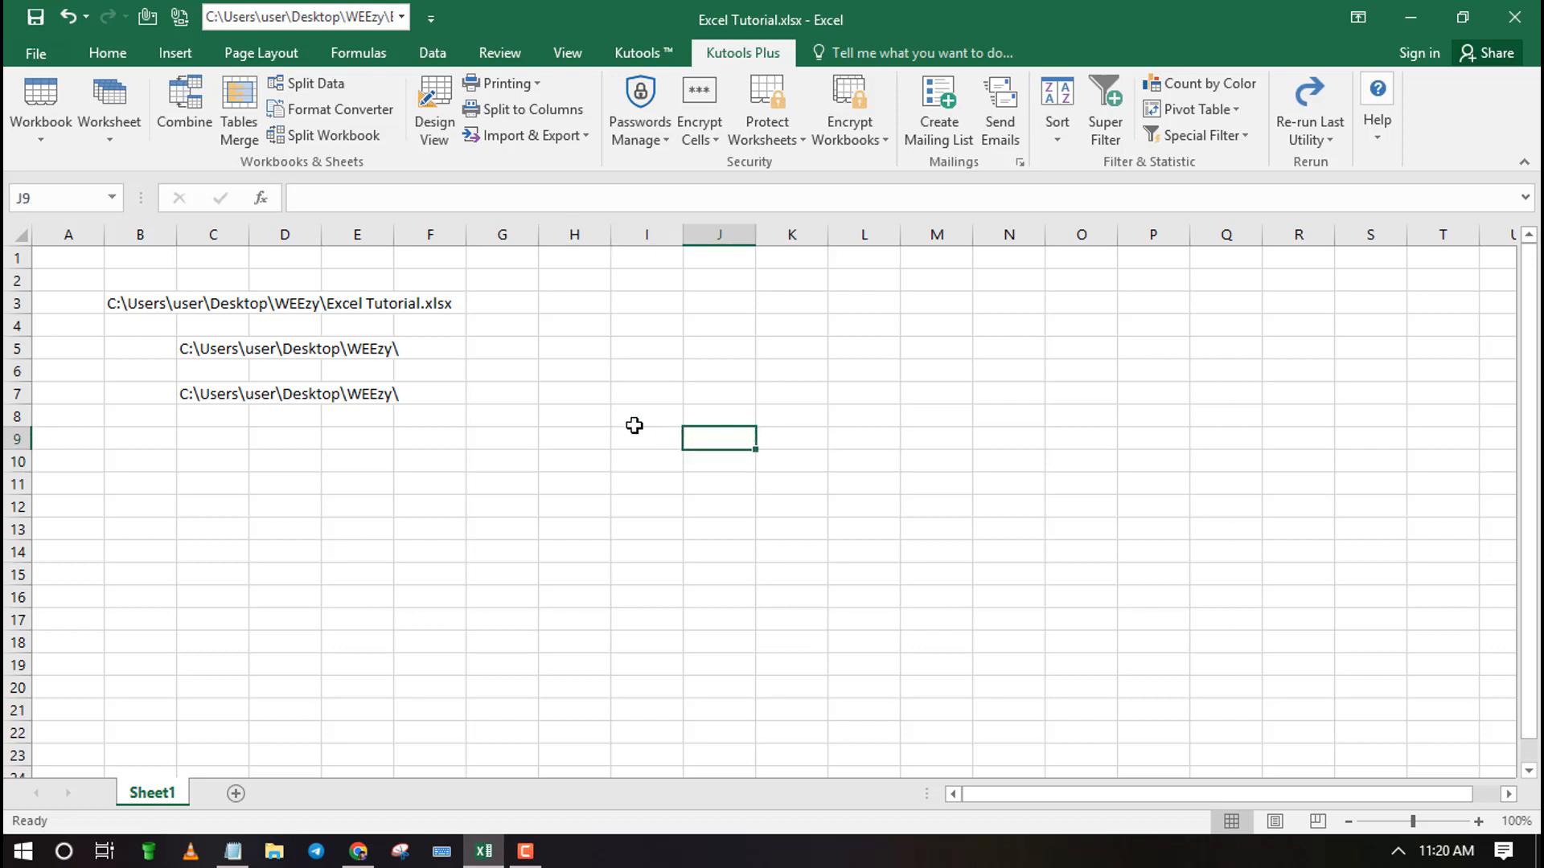